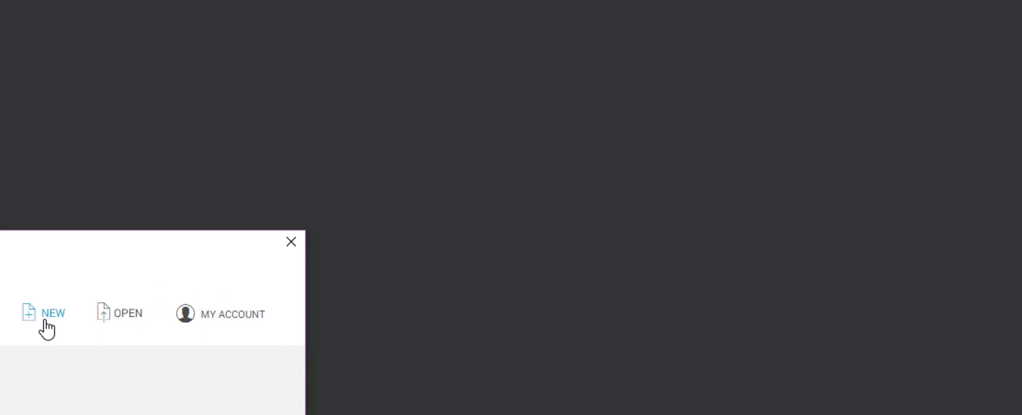
# Step: Start a new 3D project and append 'Unity' so it is named MyFirst2DUnity
pyautogui.click(53, 314)
pyautogui.write('MyFirst2D')
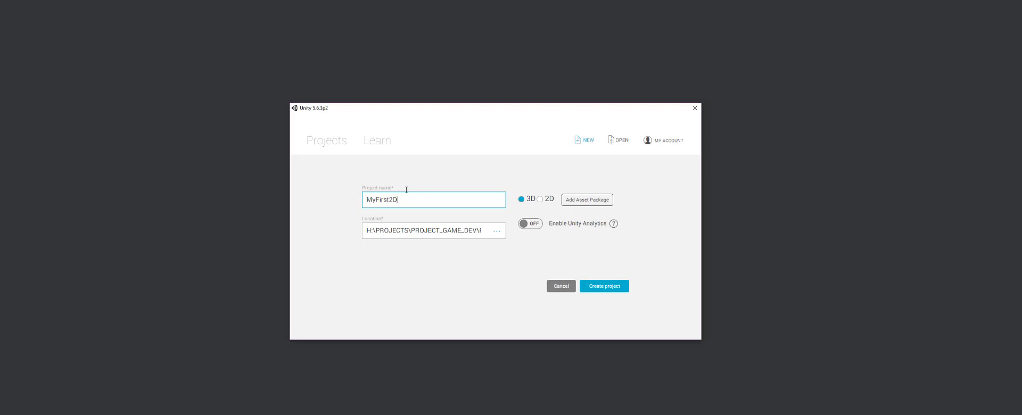
pyautogui.write('Unity')
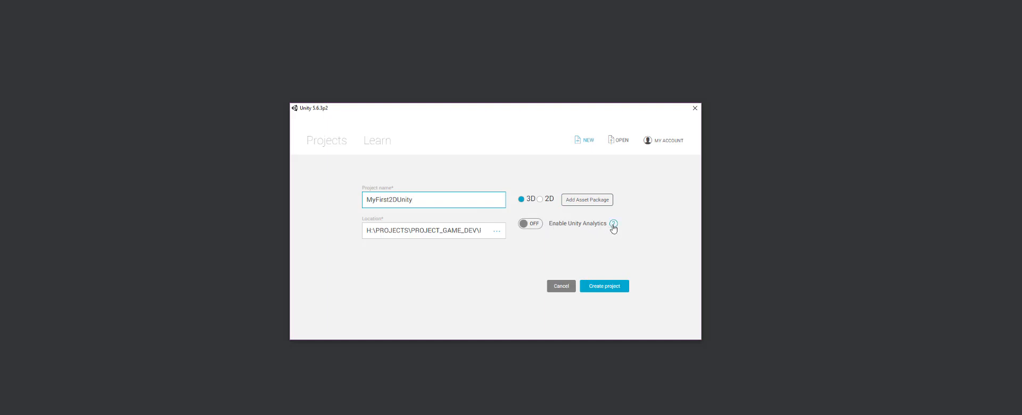
pyautogui.moveTo(580, 229)
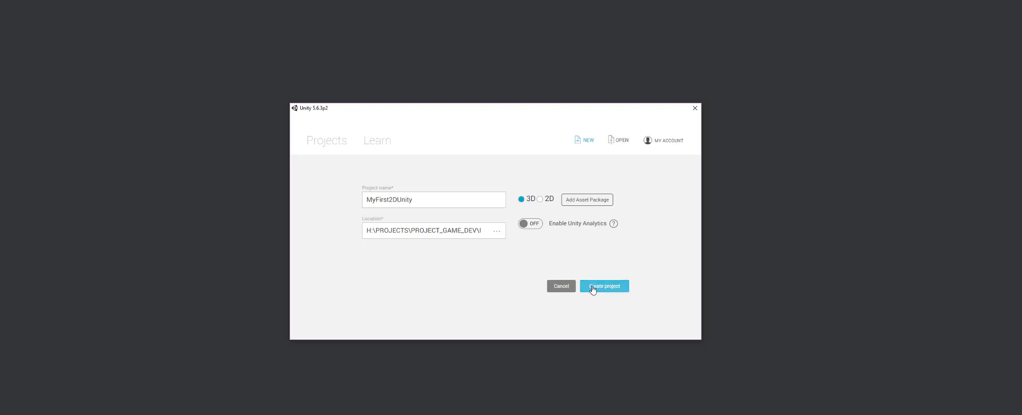
# Step: Create the MyFirst2DUnity project and let the editor open its empty untitled scene
pyautogui.click(603, 285)
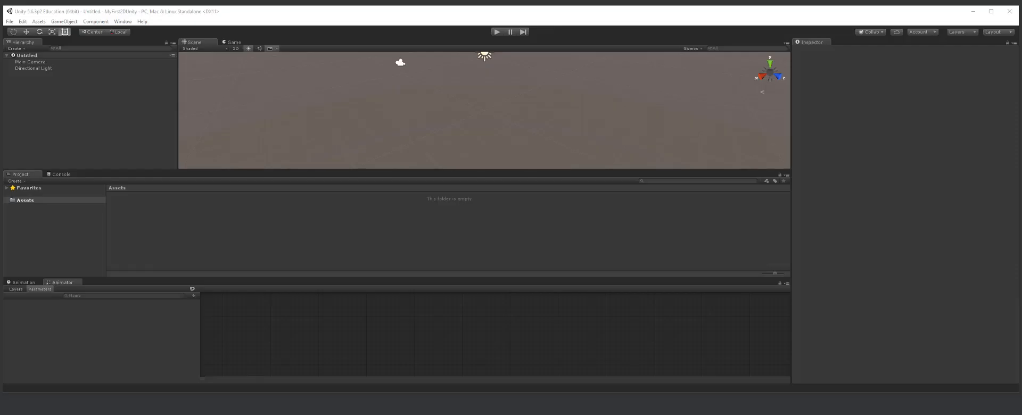
pyautogui.moveTo(183, 279)
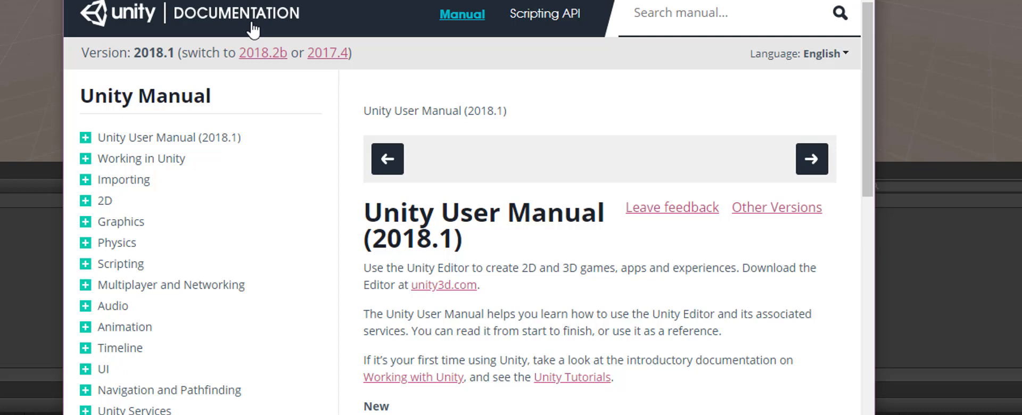
pyautogui.moveTo(452, 26)
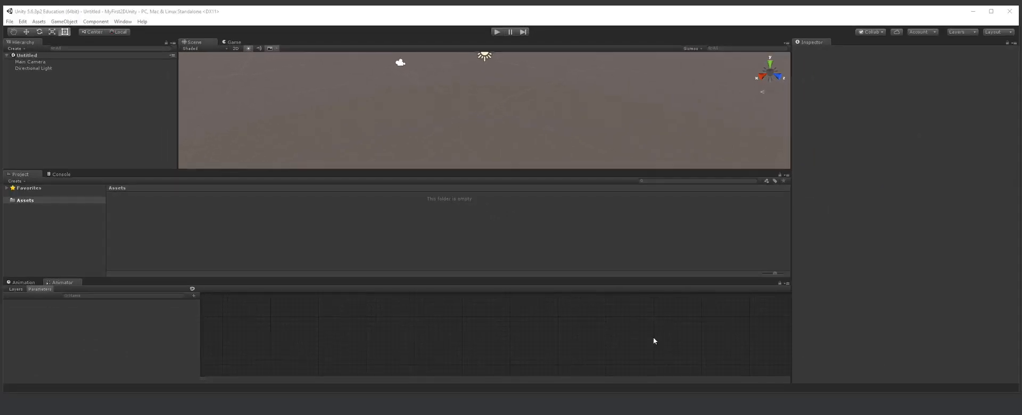
pyautogui.moveTo(465, 149)
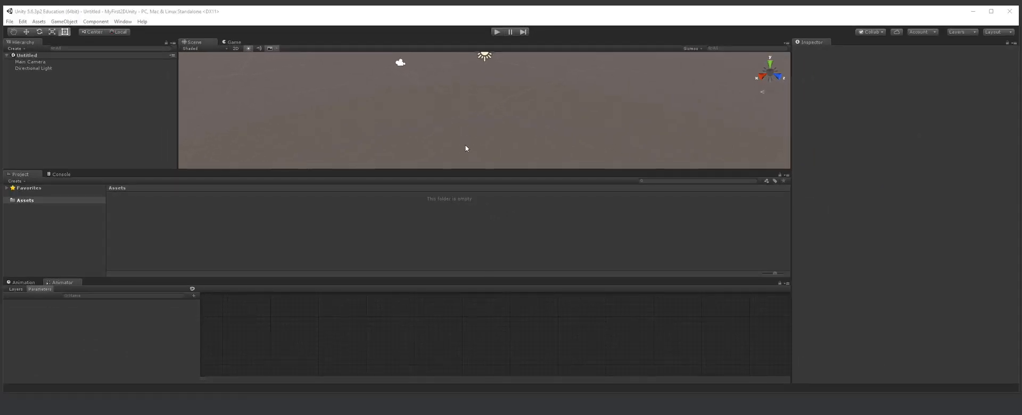
pyautogui.moveTo(262, 72)
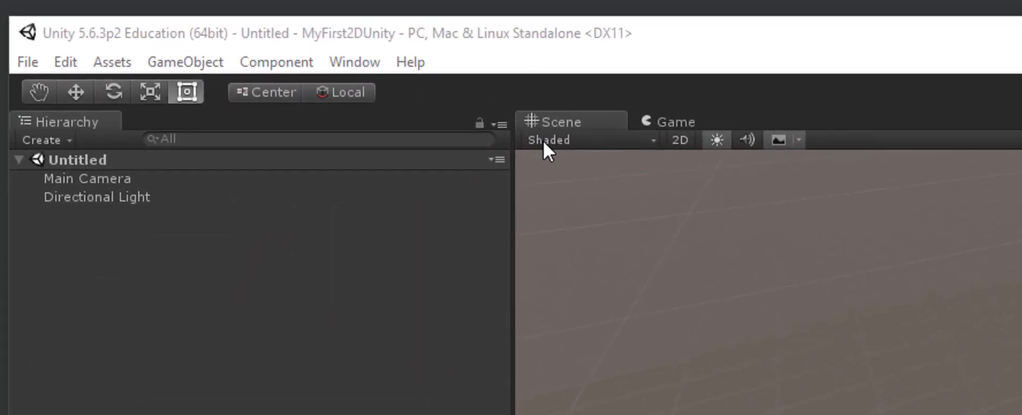
pyautogui.moveTo(101, 137)
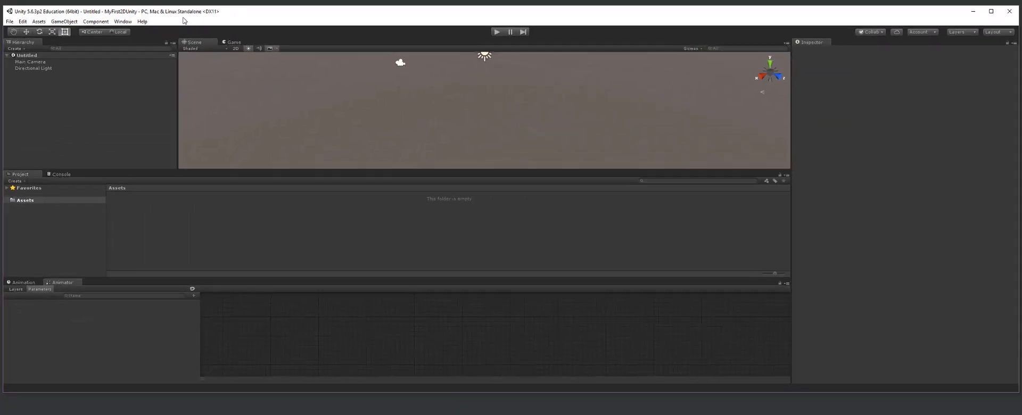
# Step: Apply the Tall layout from the Window > Layouts menu
pyautogui.click(122, 21)
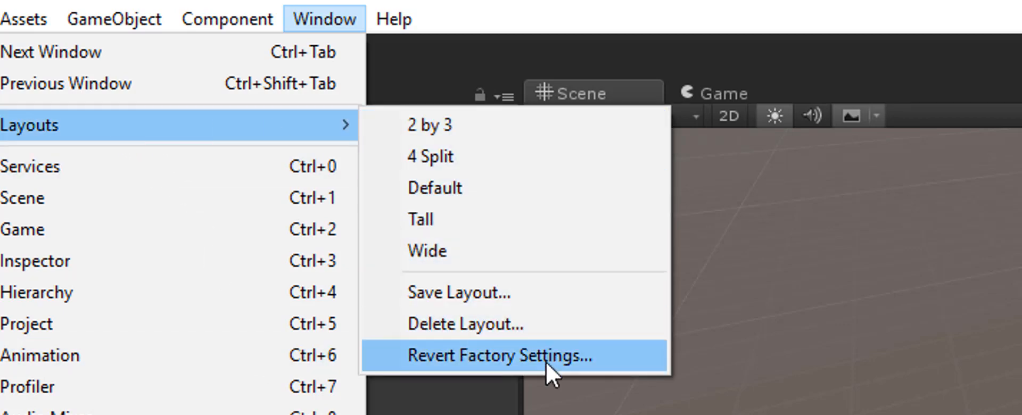
pyautogui.moveTo(474, 219)
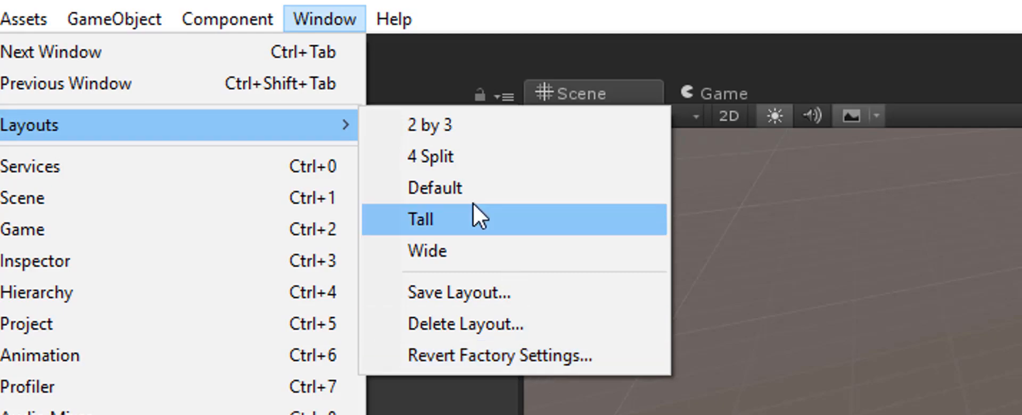
pyautogui.click(420, 219)
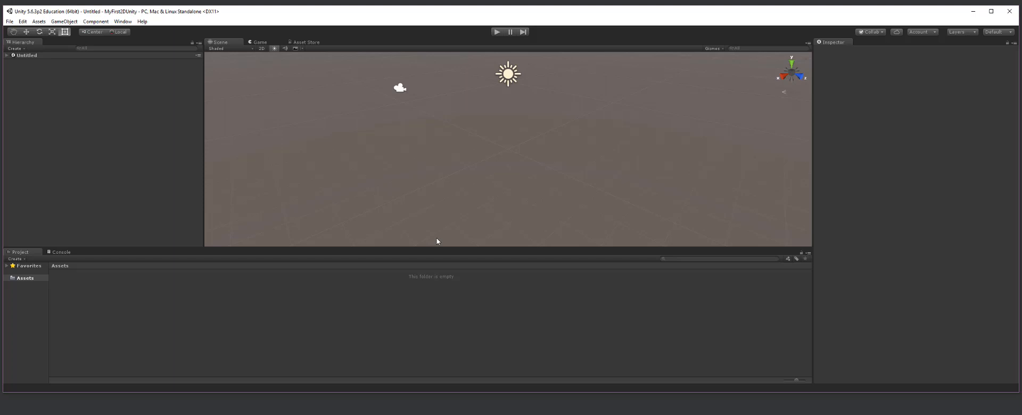
pyautogui.moveTo(124, 268)
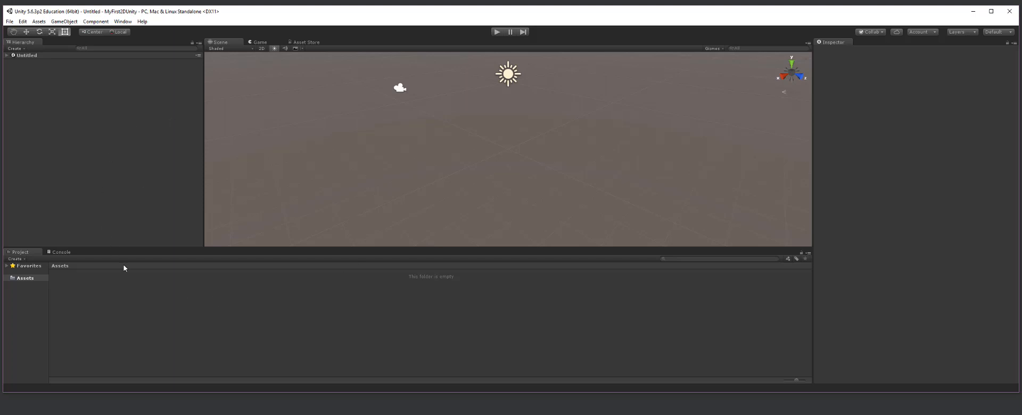
pyautogui.moveTo(346, 234)
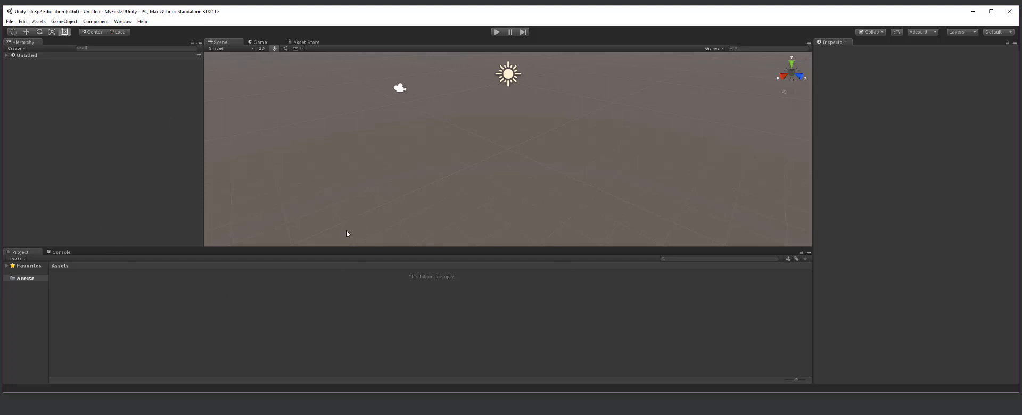
pyautogui.moveTo(480, 246)
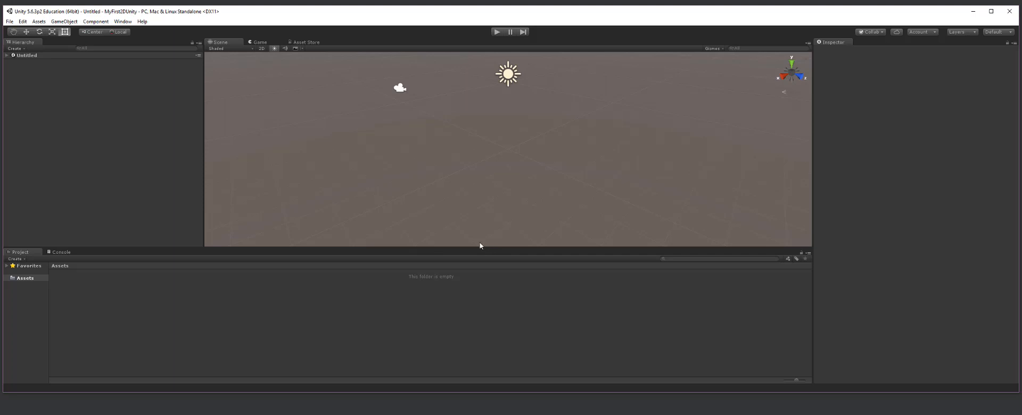
pyautogui.moveTo(94, 235)
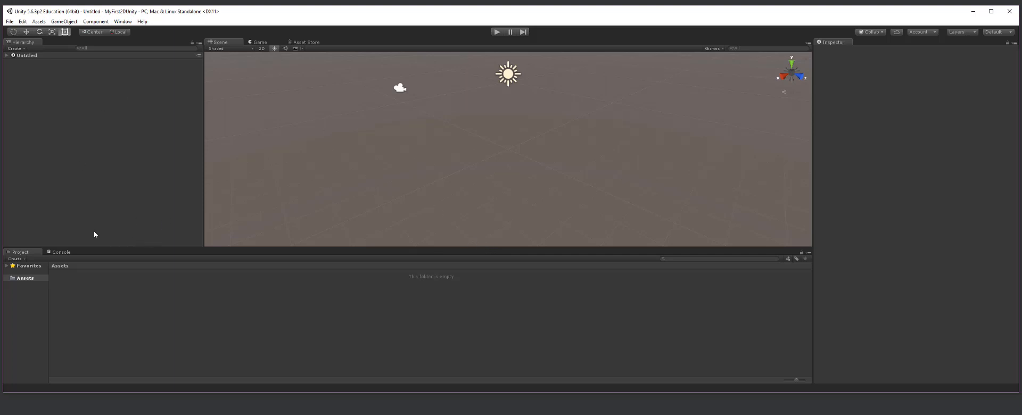
pyautogui.moveTo(162, 244)
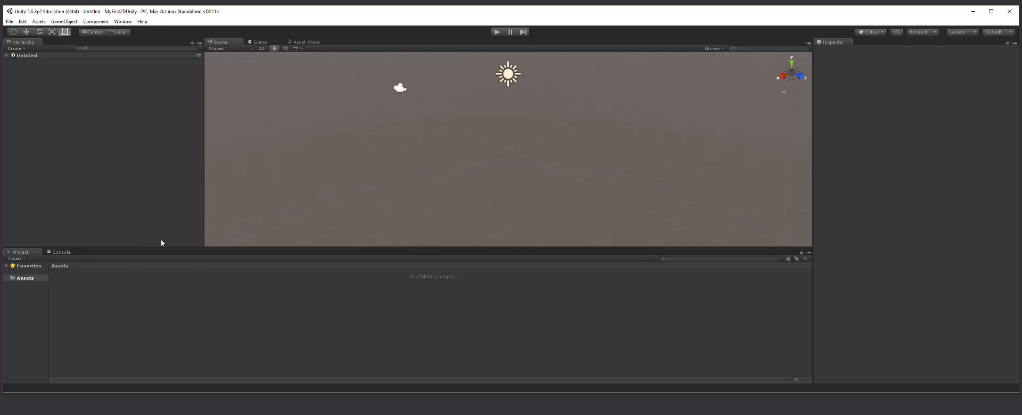
pyautogui.moveTo(57, 85)
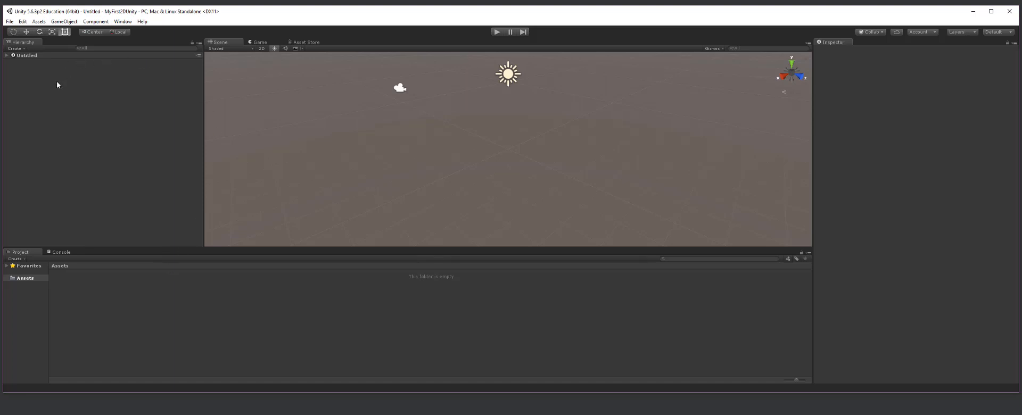
pyautogui.moveTo(128, 62)
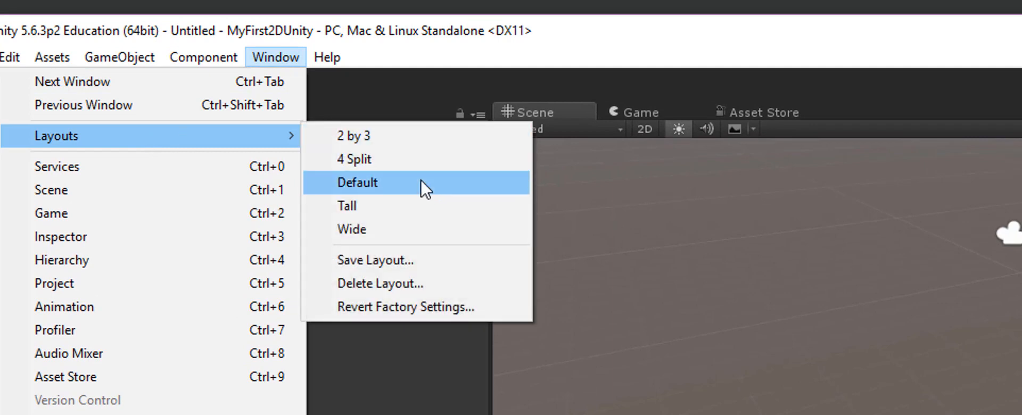
# Step: Apply the Default layout and return to the Project tab's empty Assets folder
pyautogui.click(356, 182)
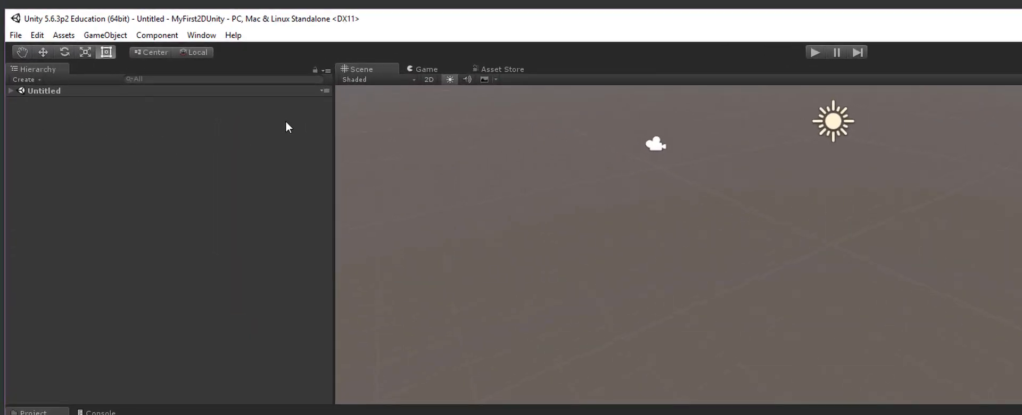
pyautogui.moveTo(460, 88)
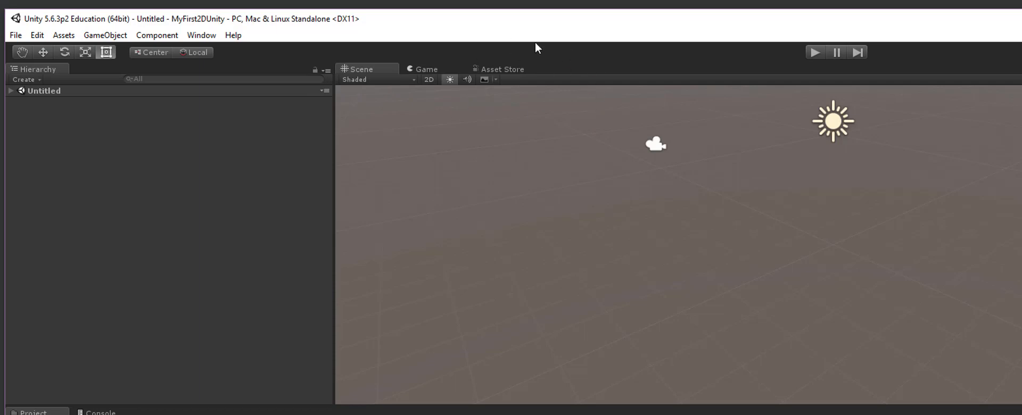
pyautogui.moveTo(529, 89)
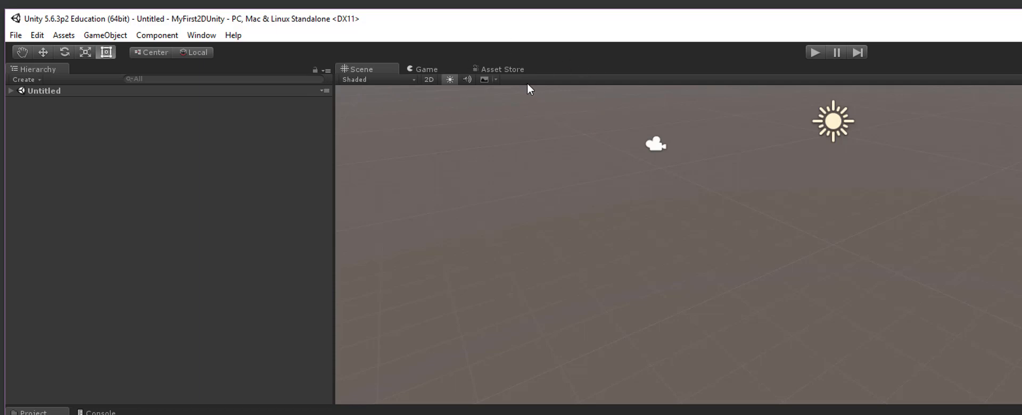
pyautogui.moveTo(513, 88)
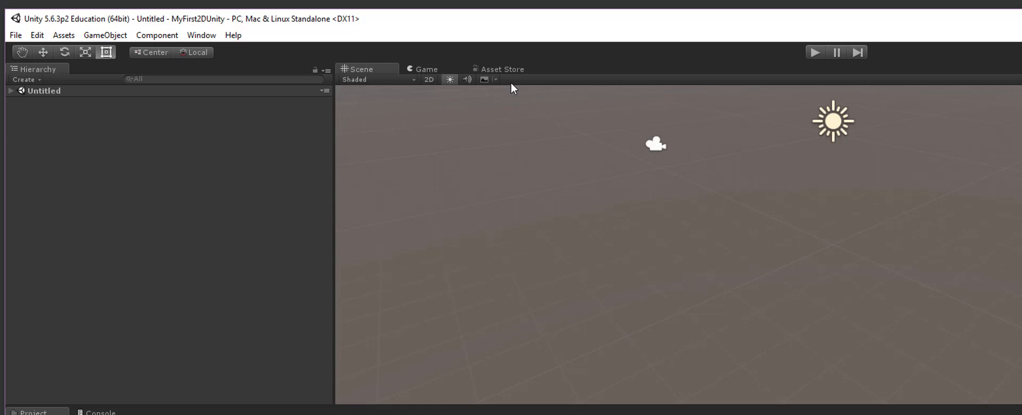
pyautogui.moveTo(612, 133)
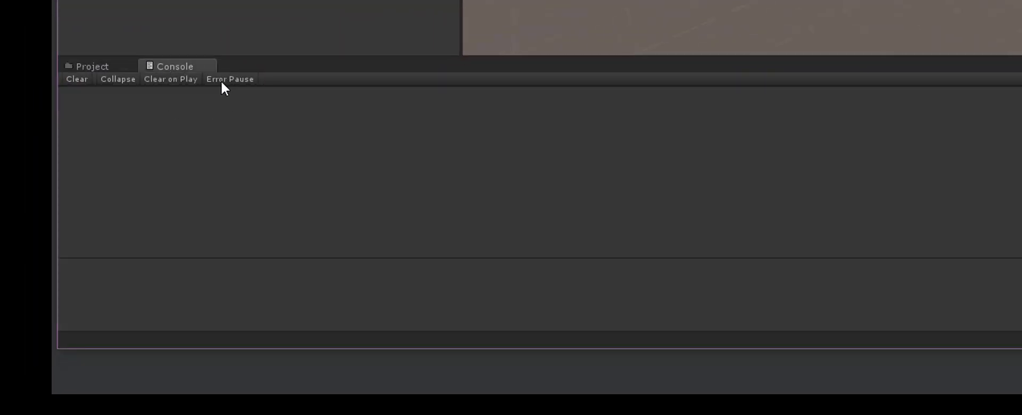
pyautogui.moveTo(224, 83)
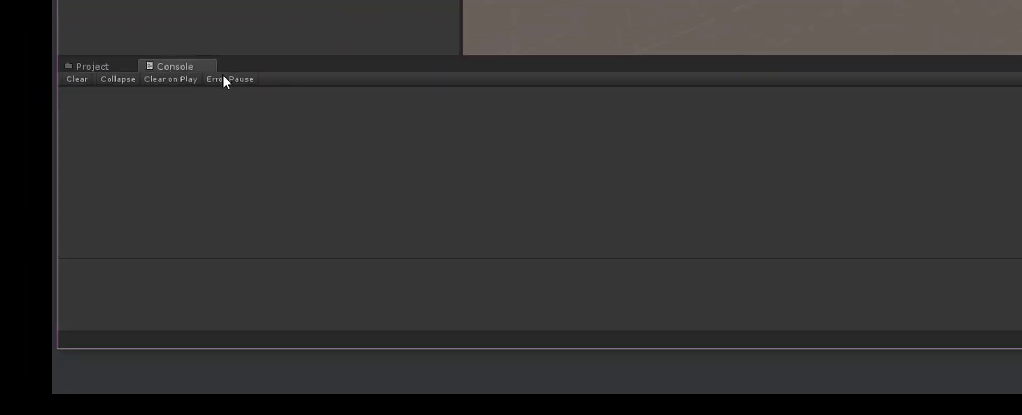
pyautogui.click(92, 66)
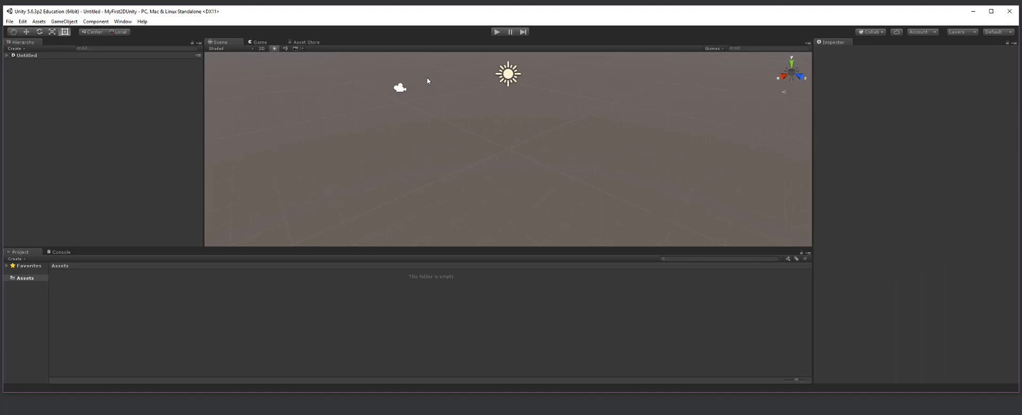
pyautogui.moveTo(435, 118)
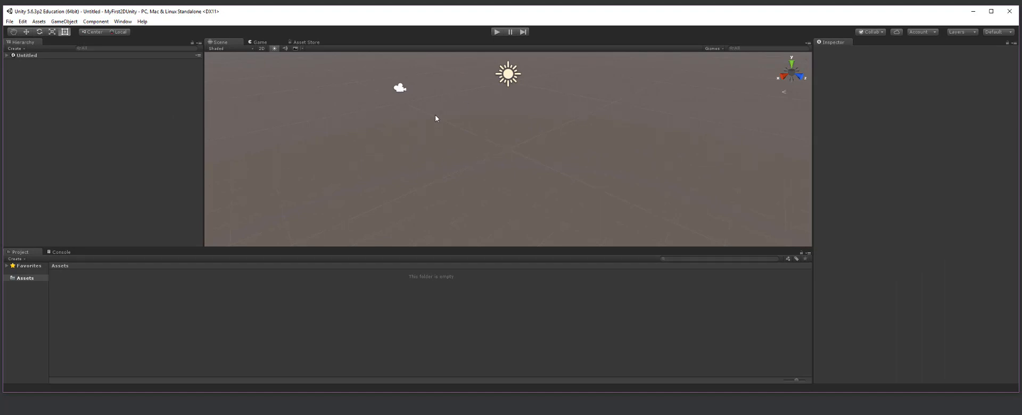
pyautogui.moveTo(419, 174)
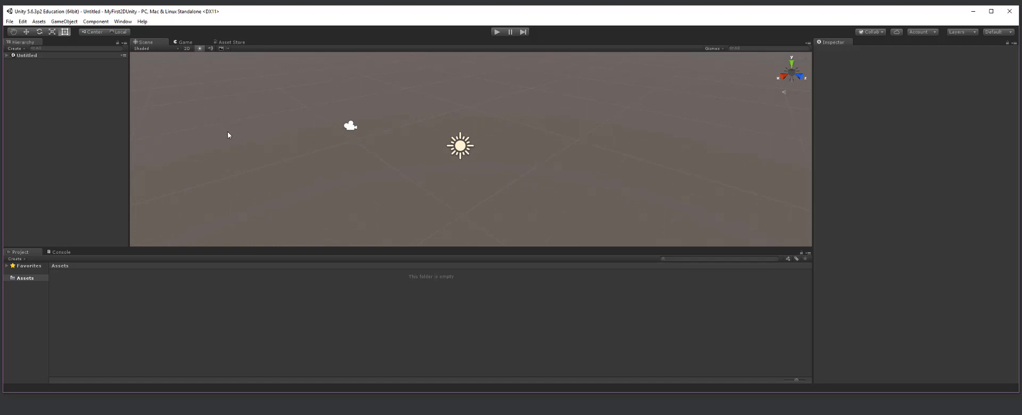
pyautogui.moveTo(398, 180)
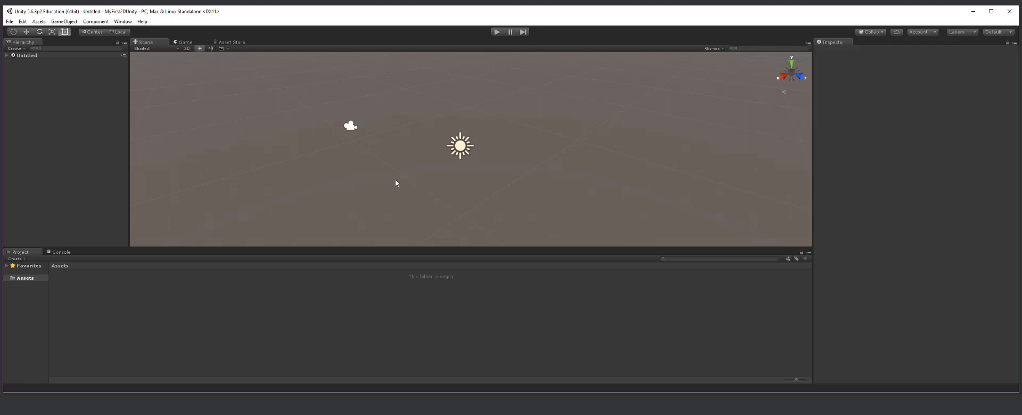
pyautogui.moveTo(388, 186)
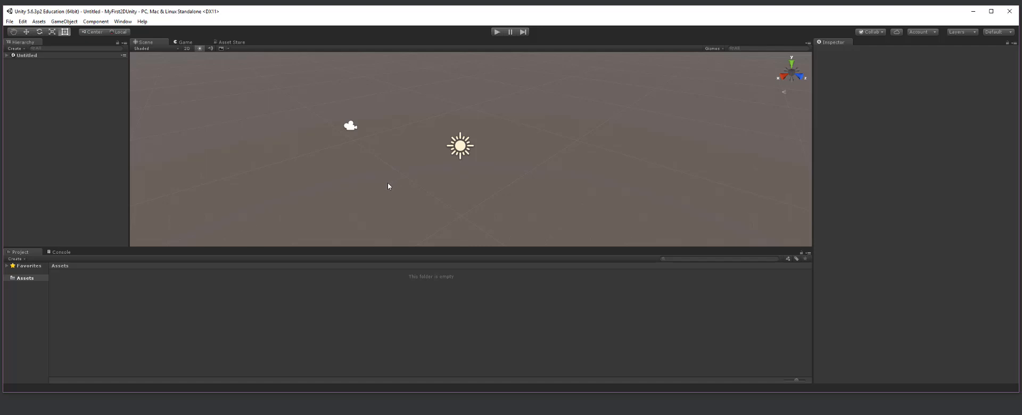
pyautogui.moveTo(391, 179)
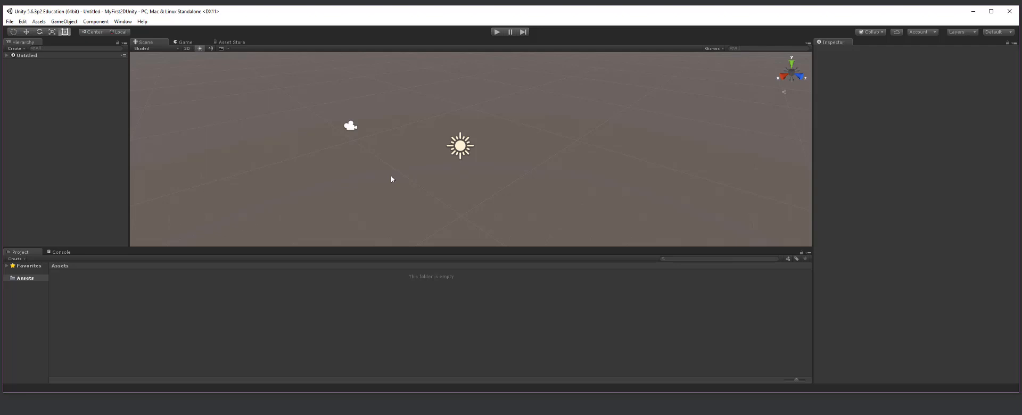
pyautogui.moveTo(394, 183)
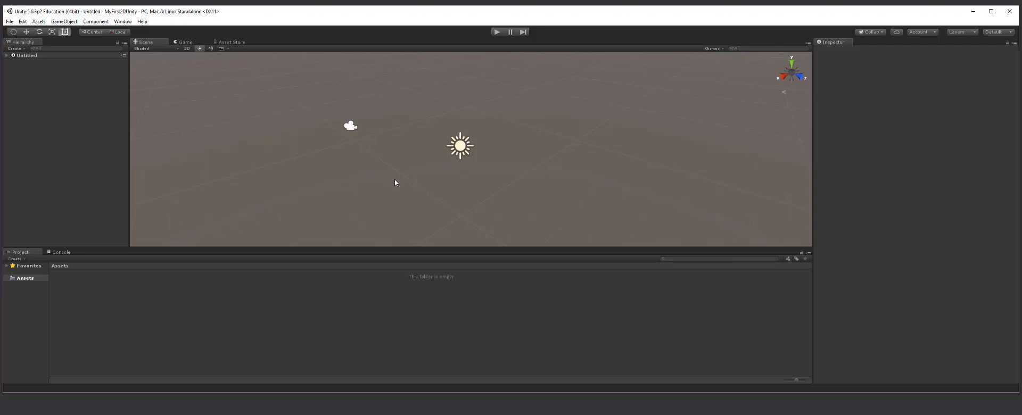
pyautogui.moveTo(382, 187)
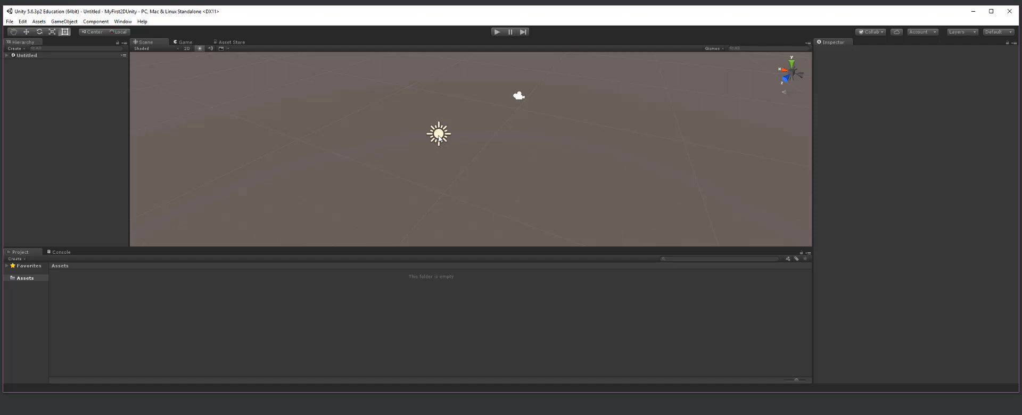
# Step: Expand the Untitled scene, frame Directional Light and Main Camera in turn, then deselect
pyautogui.click(34, 67)
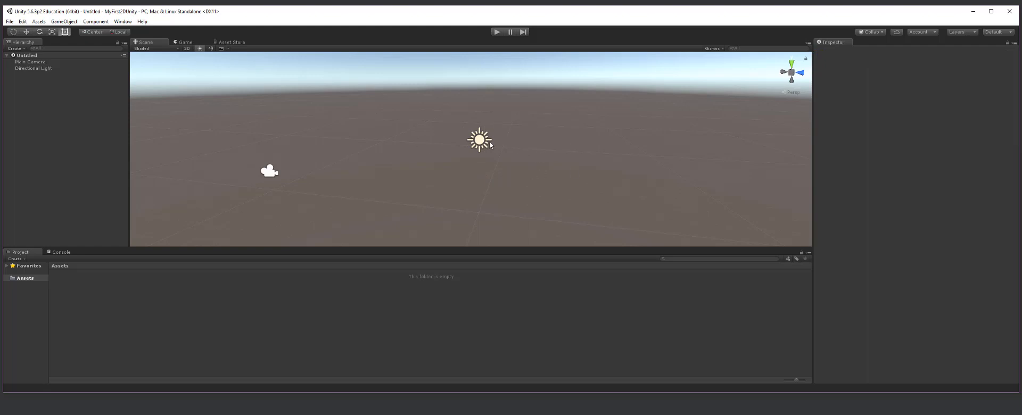
pyautogui.click(33, 67)
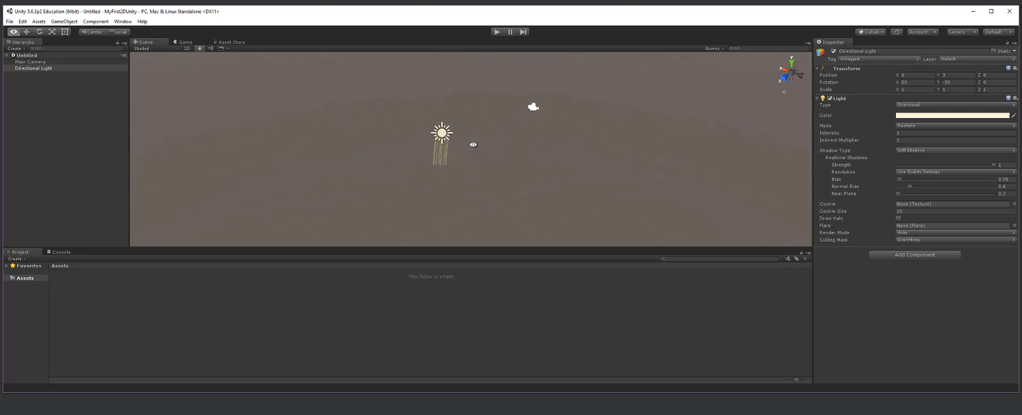
pyautogui.moveTo(531, 146)
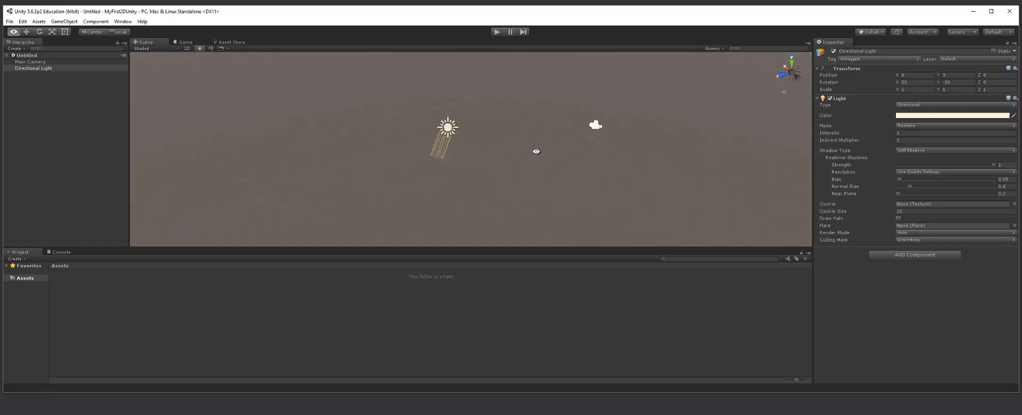
pyautogui.click(31, 62)
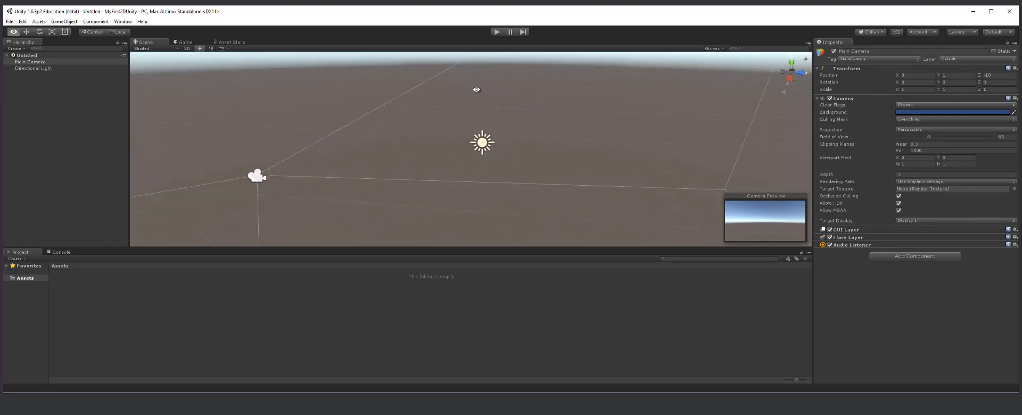
pyautogui.click(34, 68)
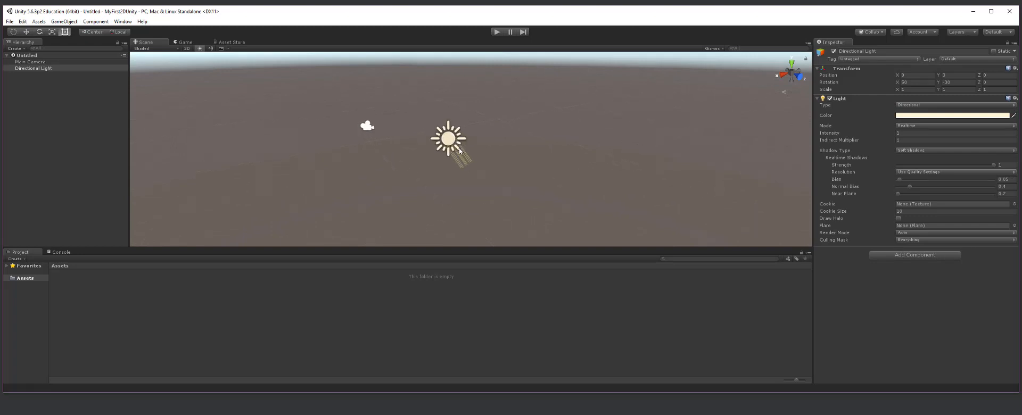
pyautogui.click(429, 105)
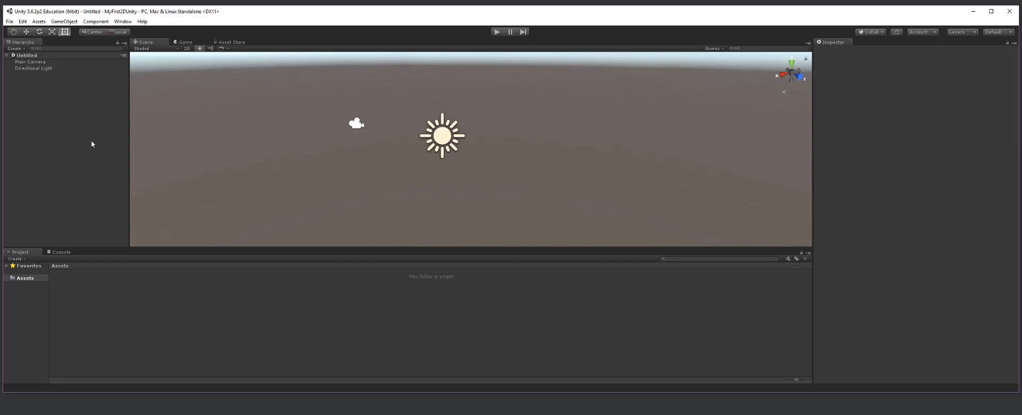
# Step: Select the Assets folder, then orbit, zoom and pan the Scene view around the sun light
pyautogui.click(25, 278)
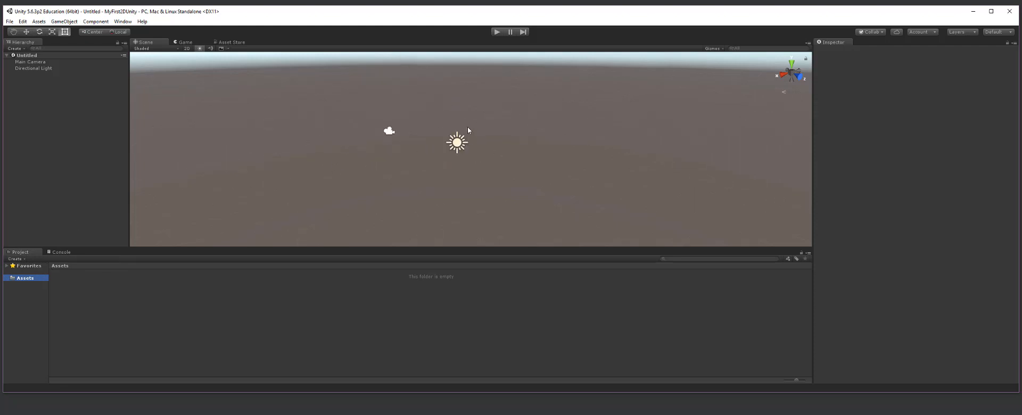
pyautogui.moveTo(499, 144)
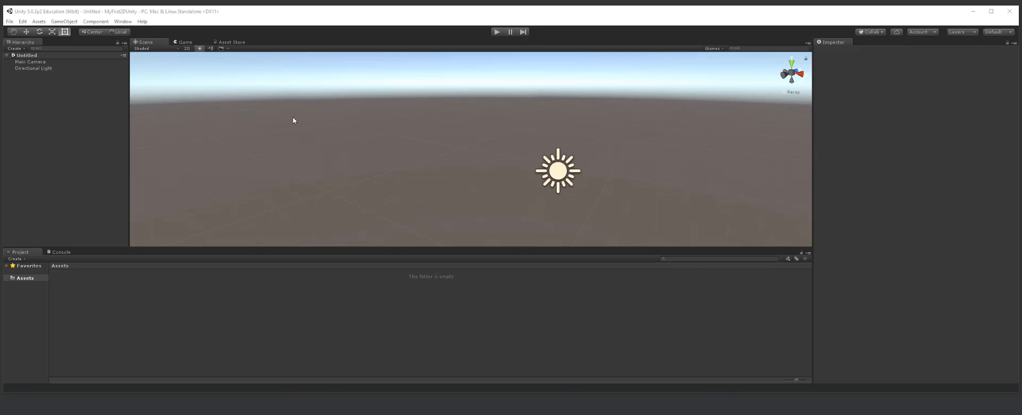
pyautogui.moveTo(293, 127)
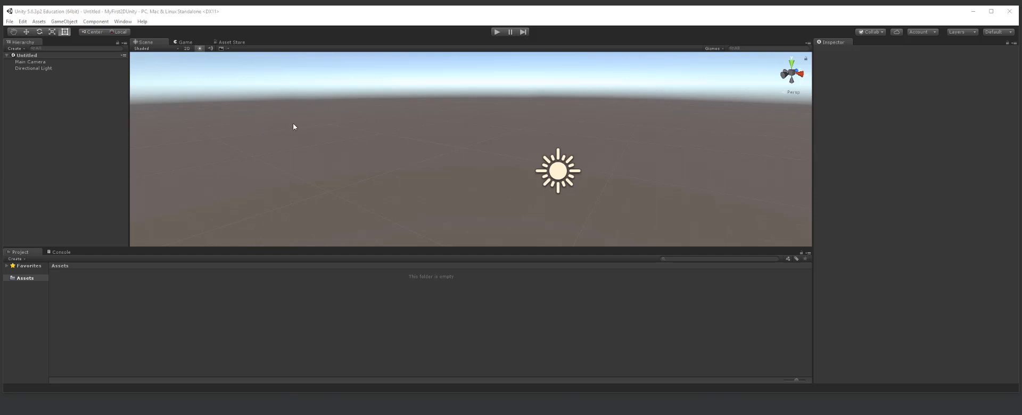
pyautogui.moveTo(215, 113)
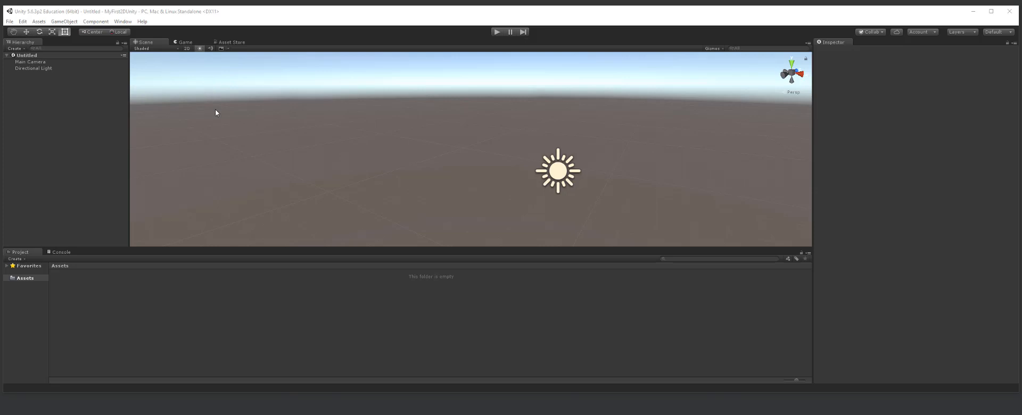
pyautogui.moveTo(464, 156)
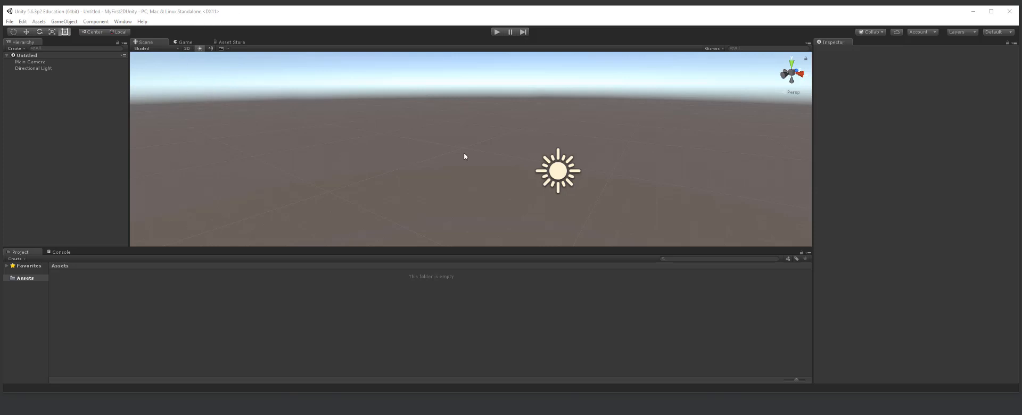
pyautogui.moveTo(266, 134)
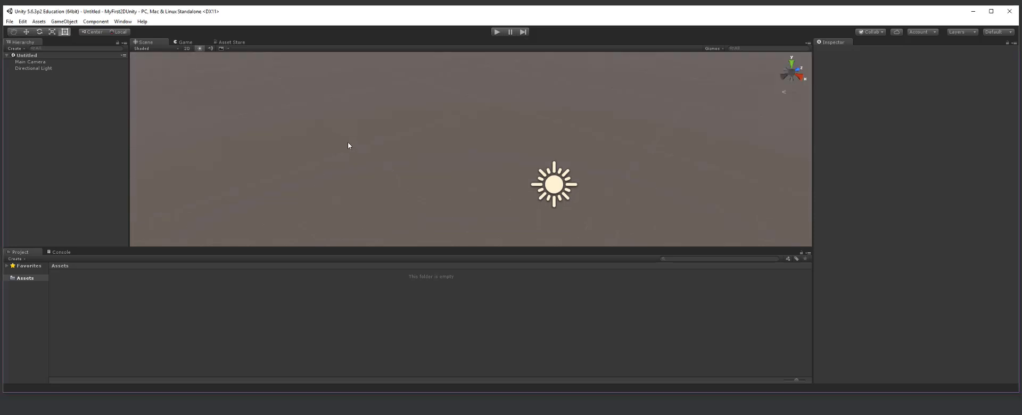
pyautogui.moveTo(261, 58)
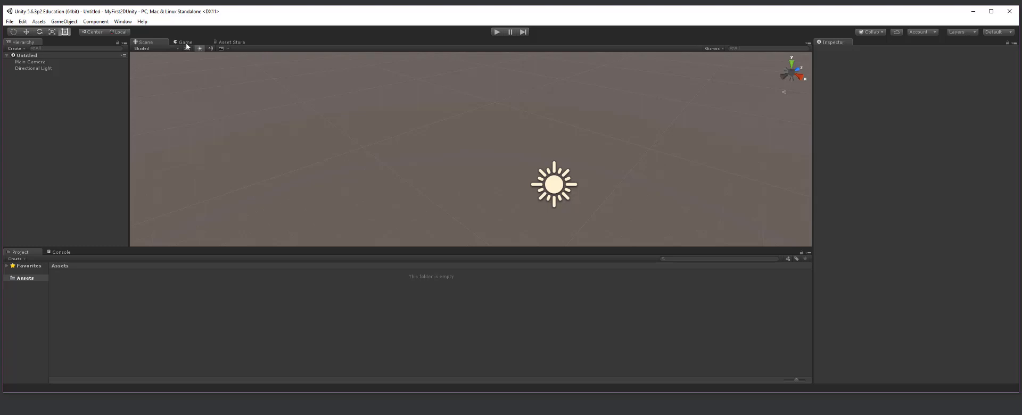
# Step: Switch to the Game view and open its aspect ratio dropdown
pyautogui.click(186, 41)
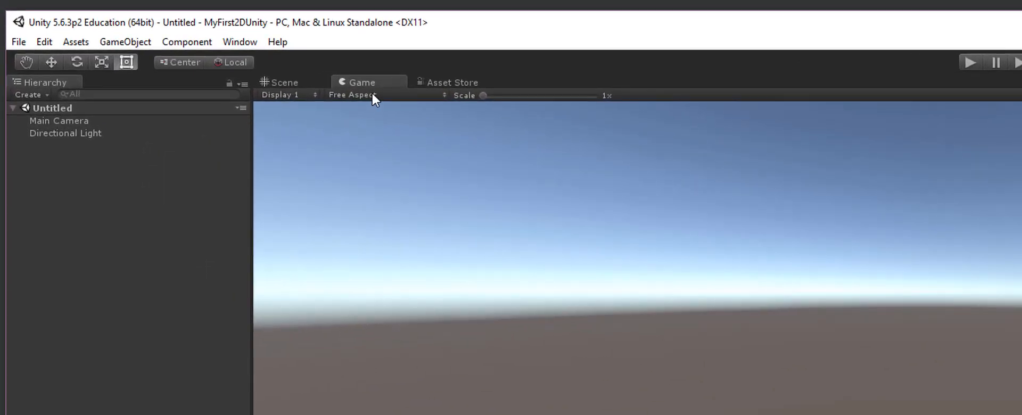
pyautogui.click(355, 95)
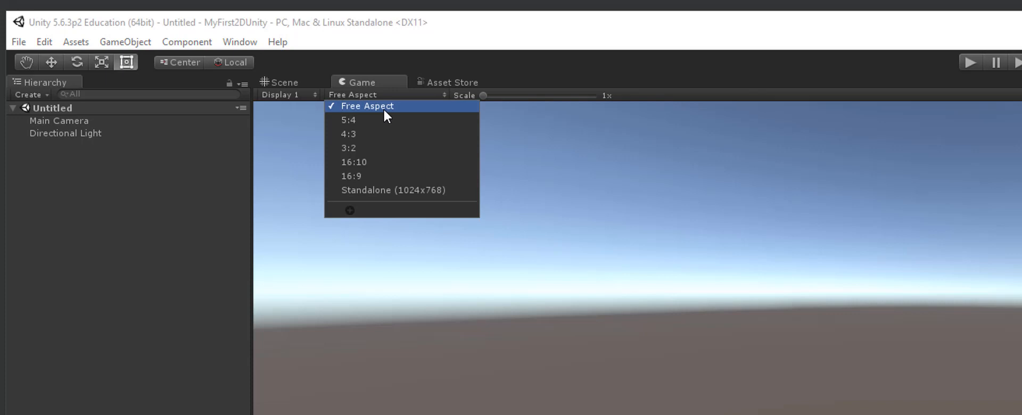
pyautogui.moveTo(398, 207)
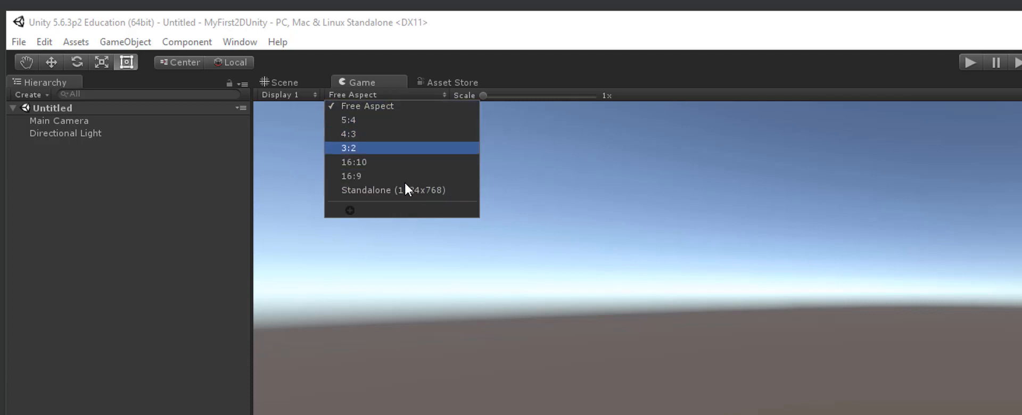
pyautogui.moveTo(358, 215)
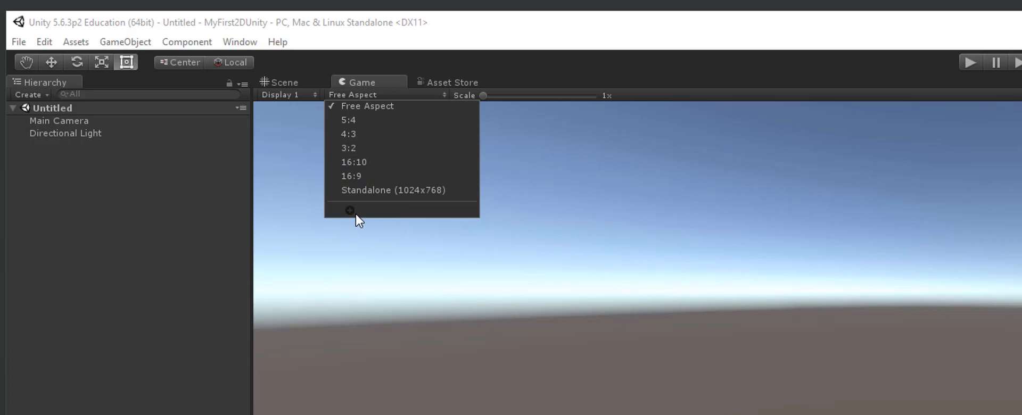
# Step: Add a fixed resolution preset labelled 1024X600, width 1024, height 600, and apply it
pyautogui.click(350, 209)
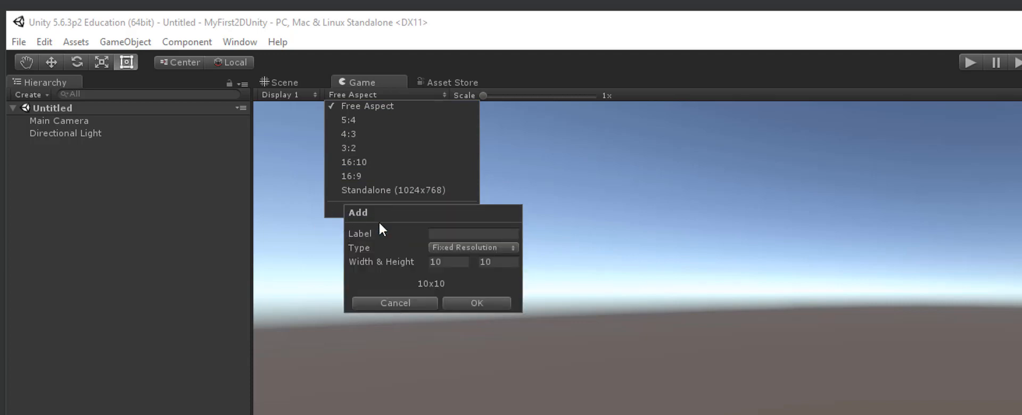
pyautogui.click(473, 233)
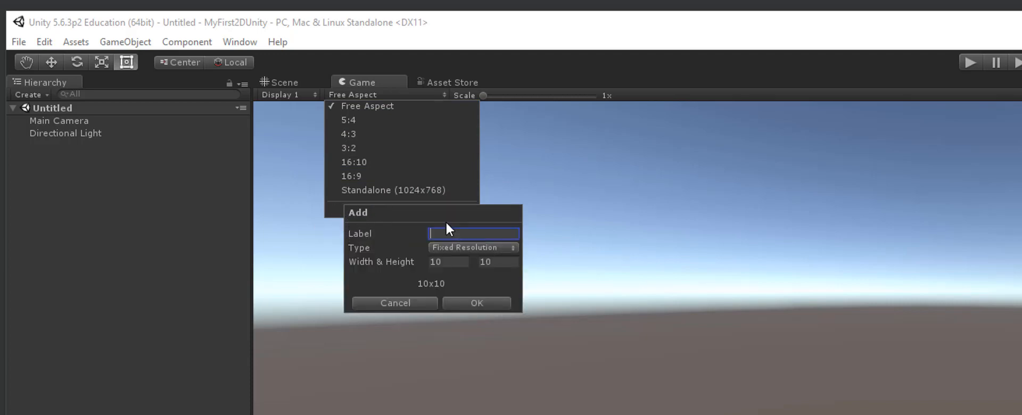
pyautogui.write('1024')
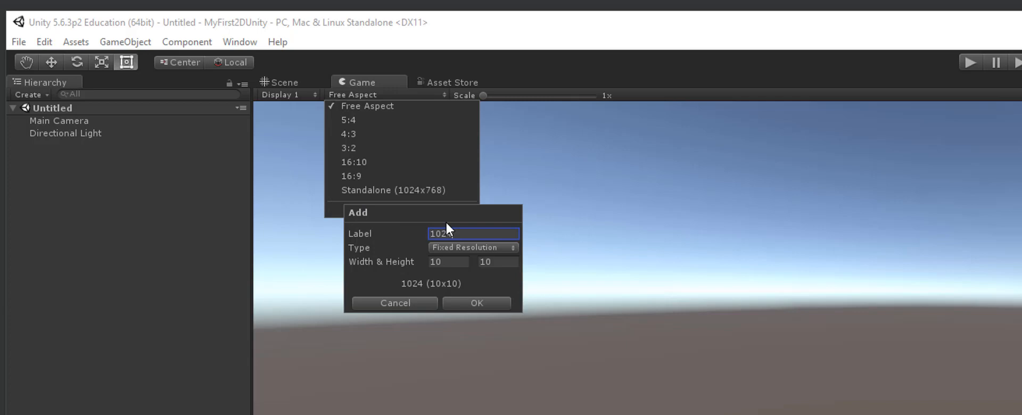
pyautogui.write('X600')
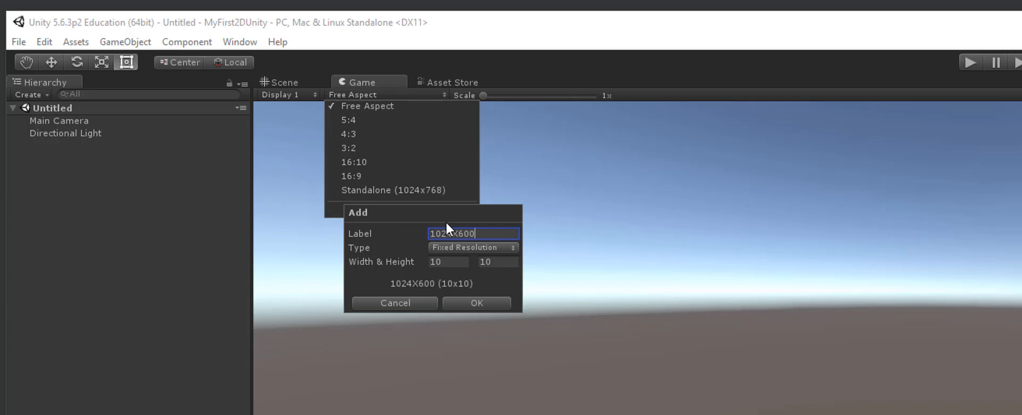
pyautogui.click(448, 261)
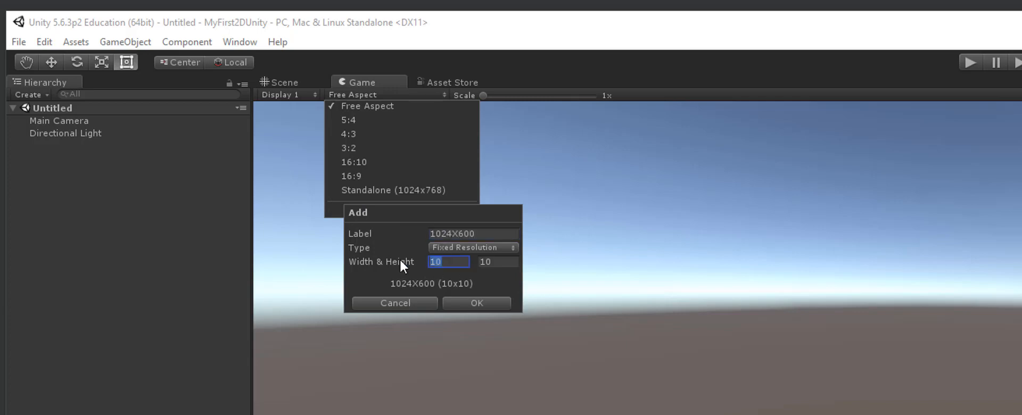
pyautogui.write('1024')
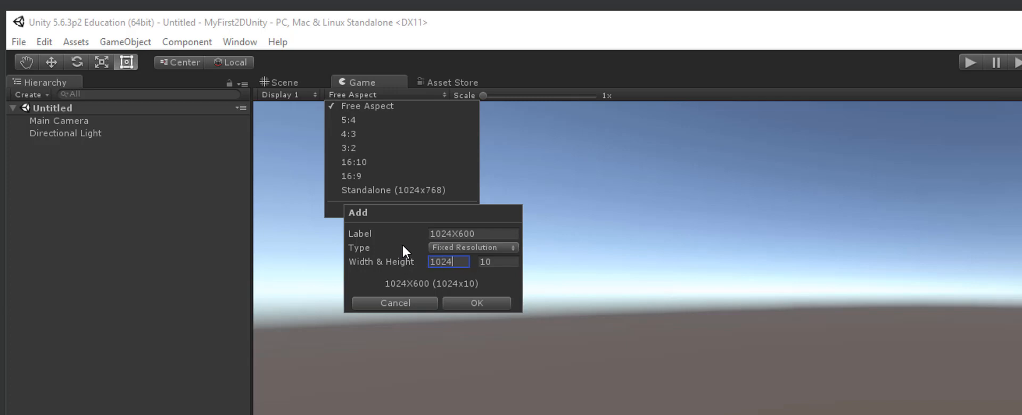
pyautogui.write('600')
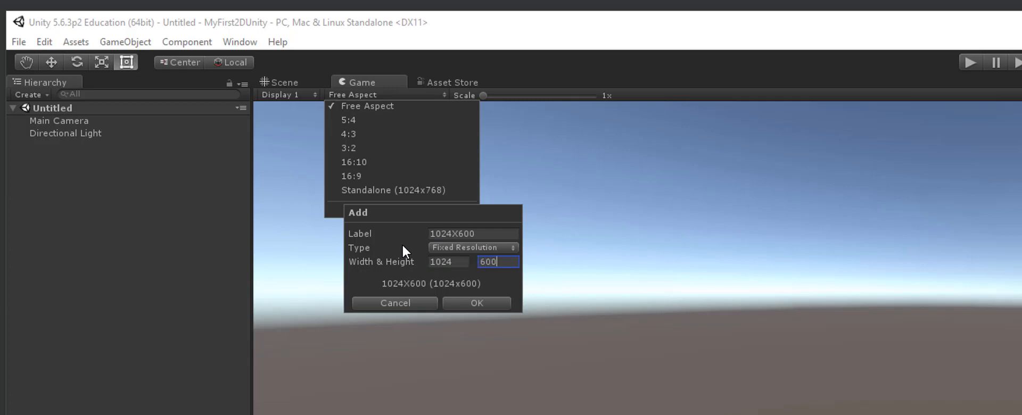
pyautogui.moveTo(494, 281)
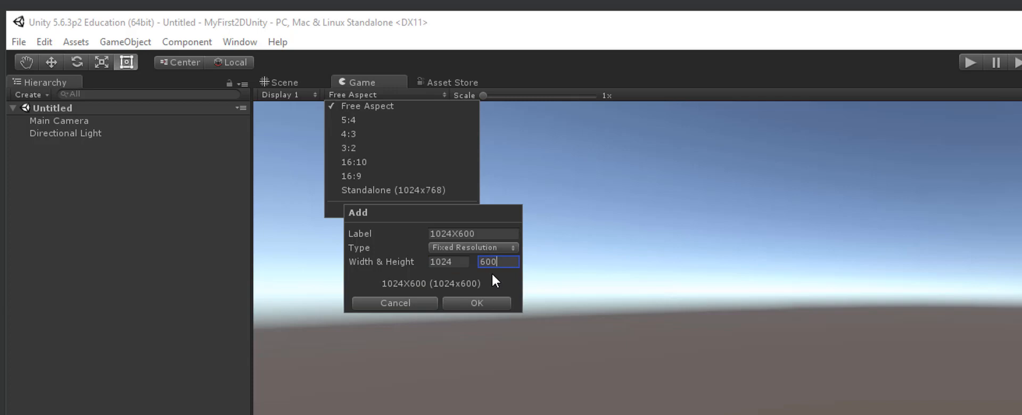
pyautogui.moveTo(484, 295)
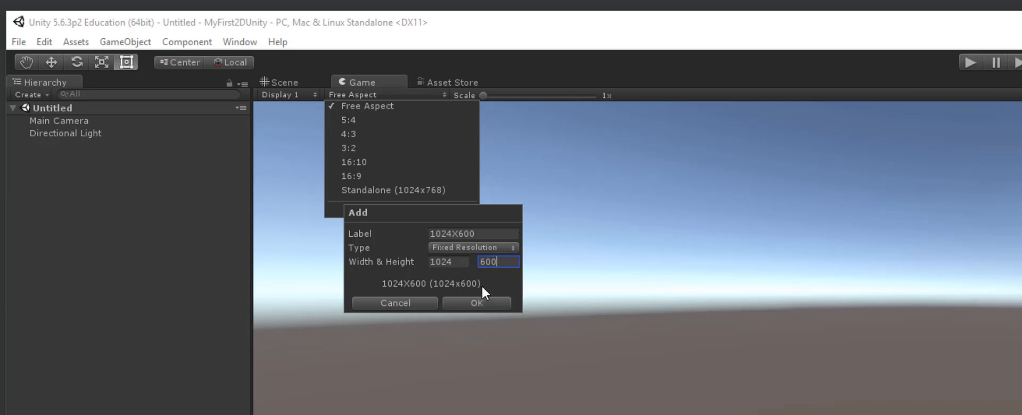
pyautogui.moveTo(537, 276)
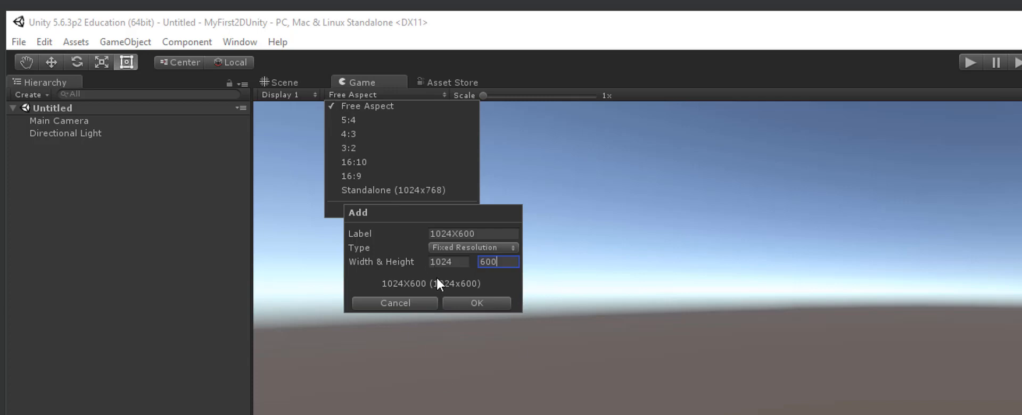
pyautogui.moveTo(490, 247)
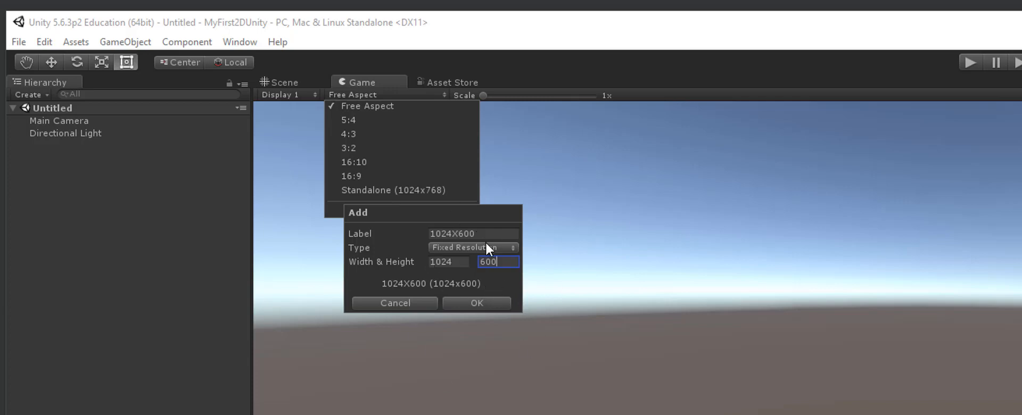
pyautogui.moveTo(516, 256)
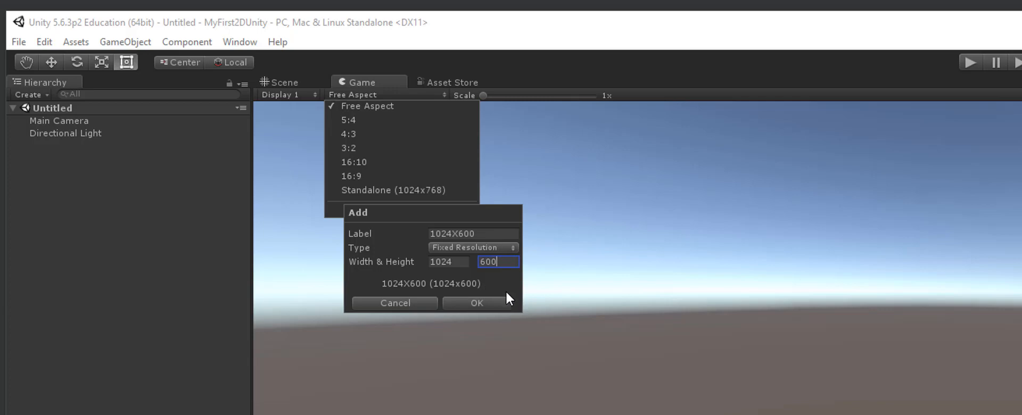
pyautogui.moveTo(500, 315)
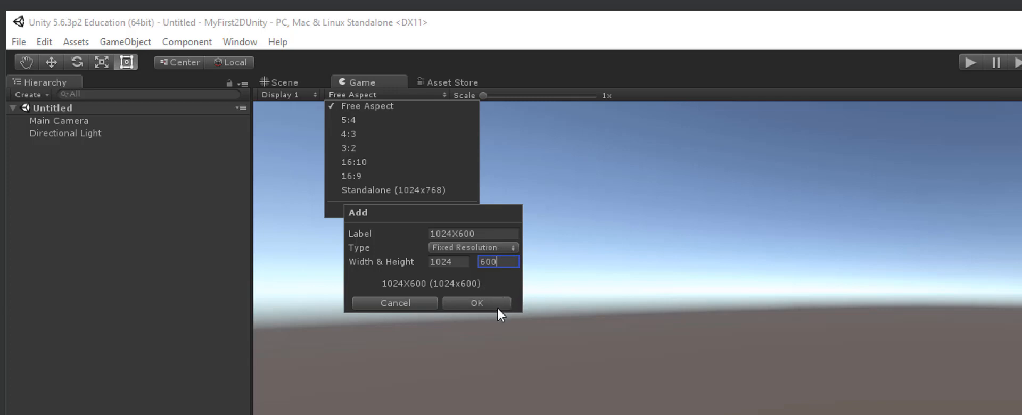
pyautogui.moveTo(504, 326)
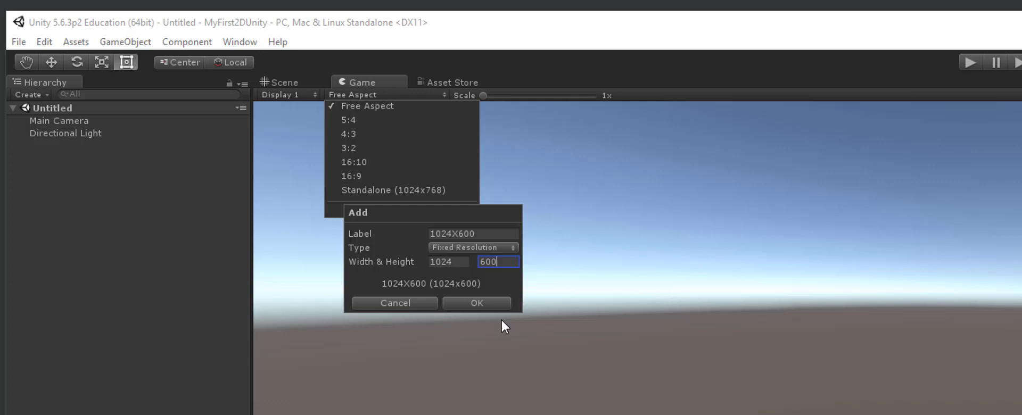
pyautogui.moveTo(494, 292)
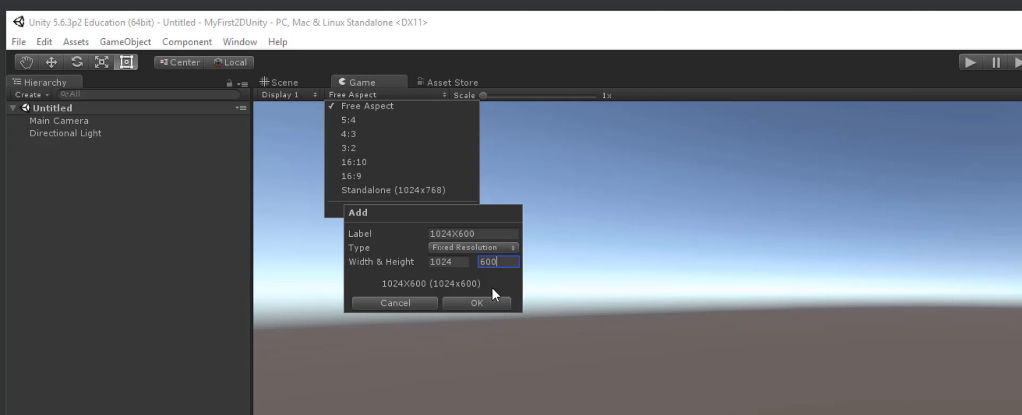
pyautogui.click(476, 303)
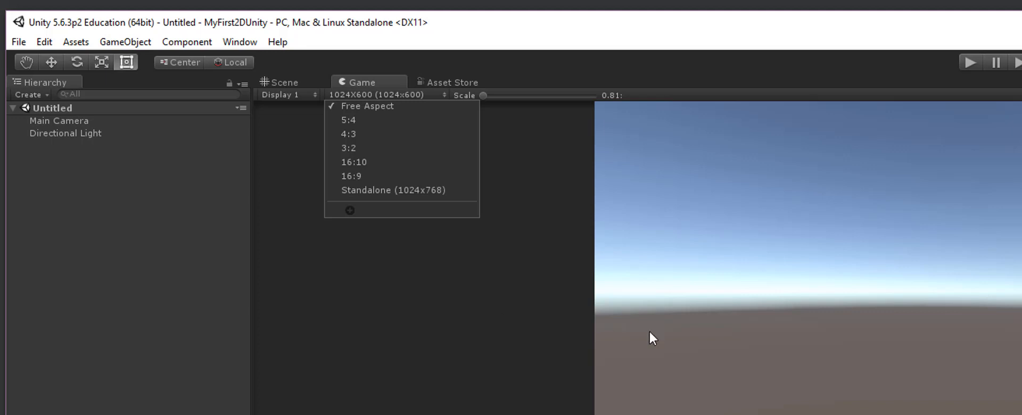
pyautogui.moveTo(538, 266)
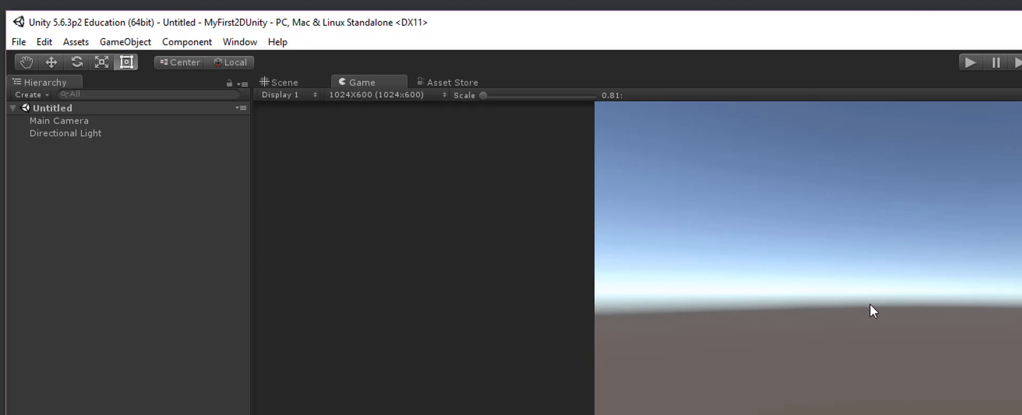
pyautogui.moveTo(356, 103)
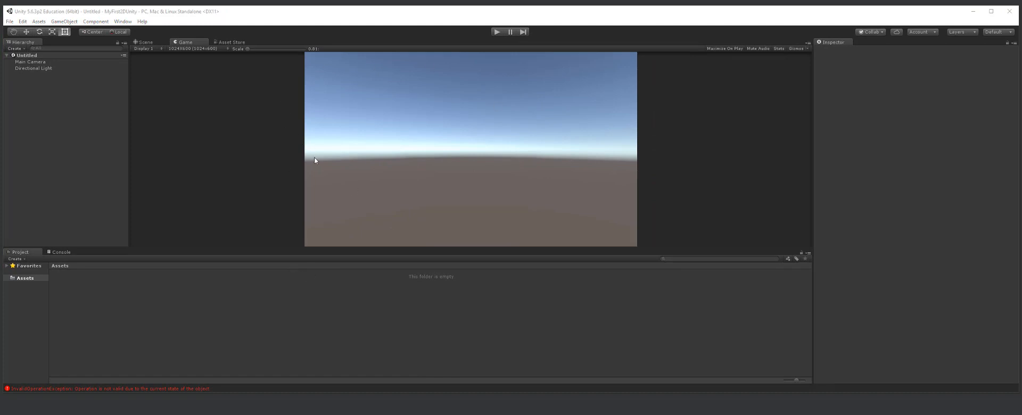
pyautogui.moveTo(357, 262)
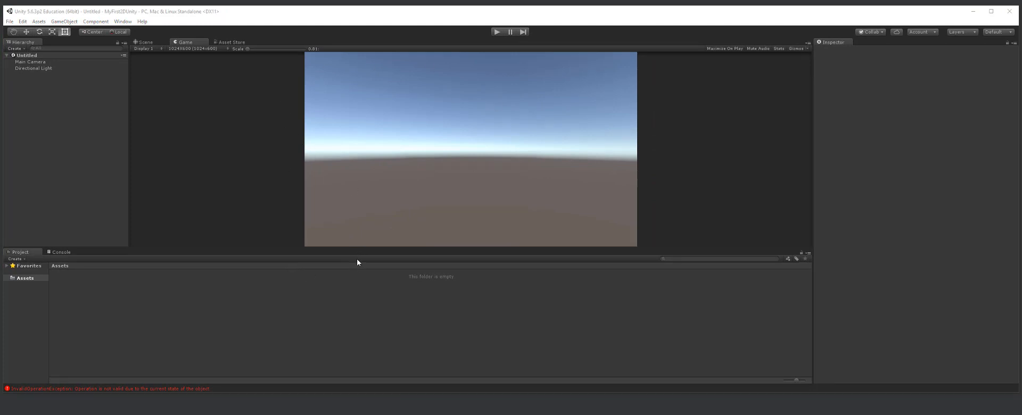
pyautogui.moveTo(261, 252)
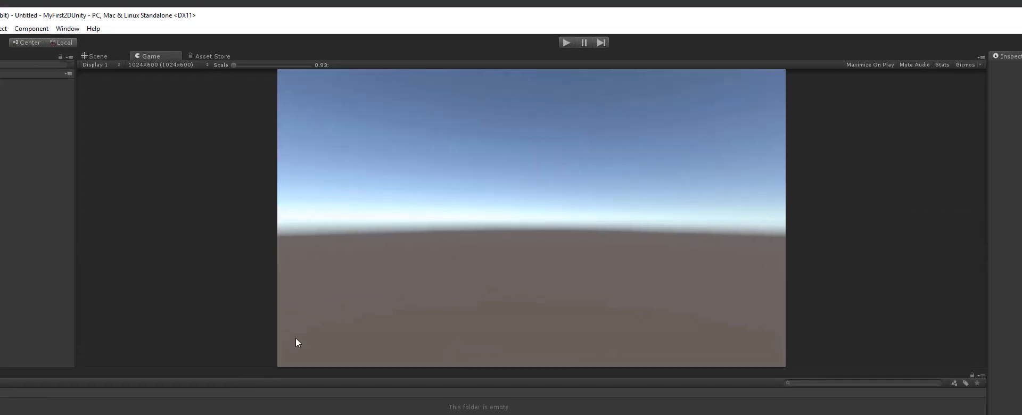
pyautogui.moveTo(490, 111)
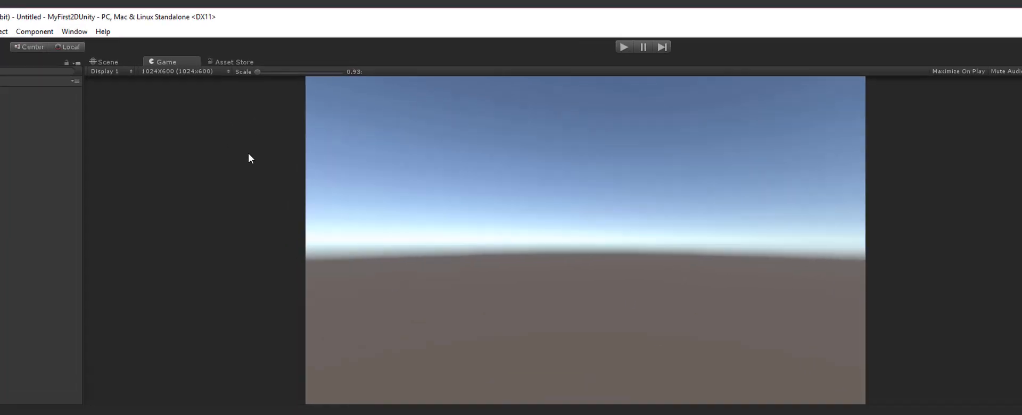
# Step: Reopen the Game view resolution list and close it with 1024X600 still selected
pyautogui.click(176, 71)
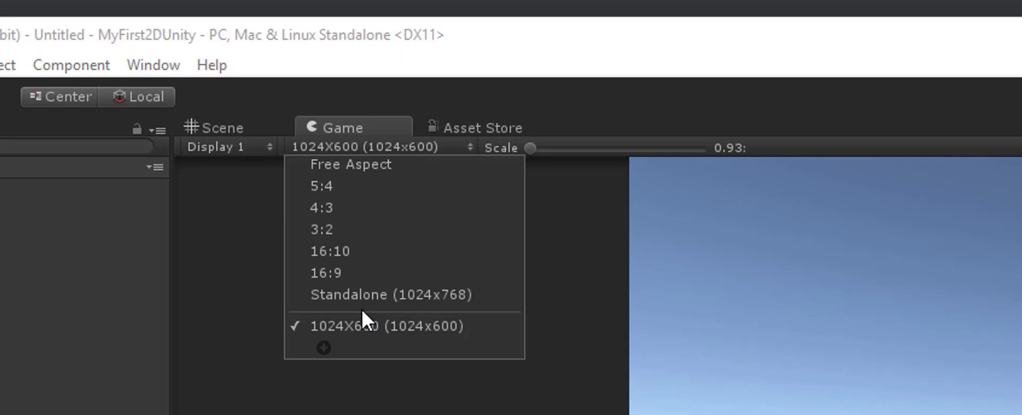
pyautogui.click(375, 326)
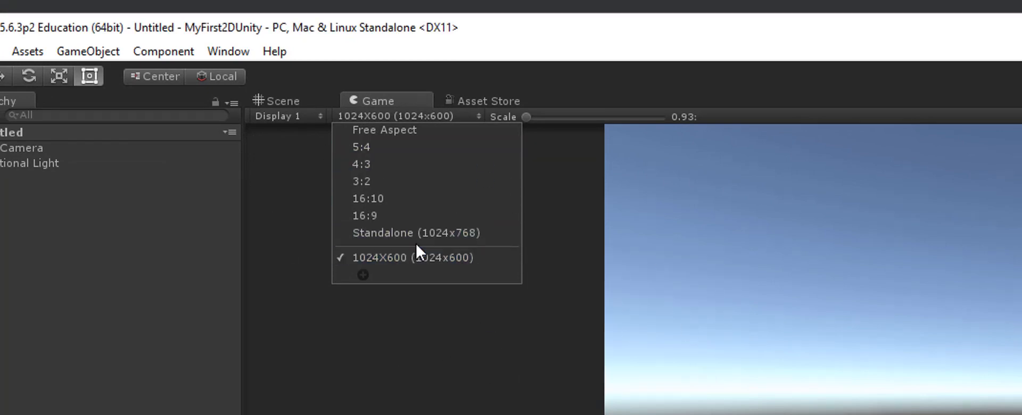
pyautogui.click(411, 256)
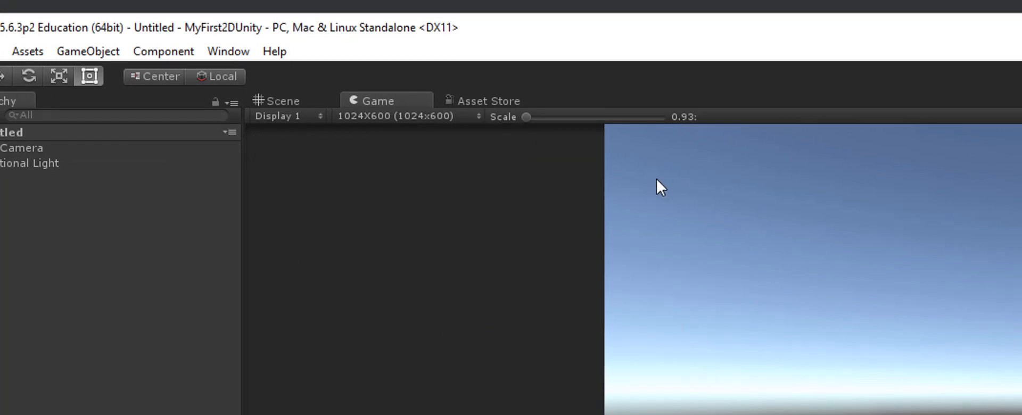
pyautogui.moveTo(679, 210)
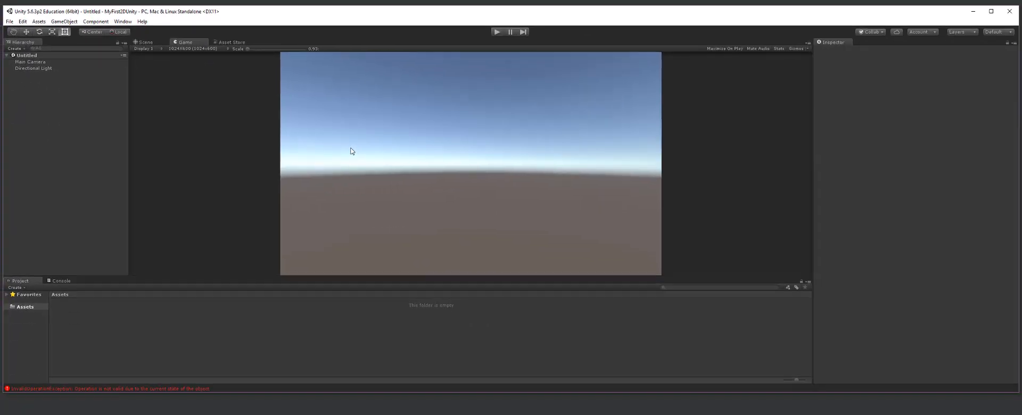
pyautogui.moveTo(345, 153)
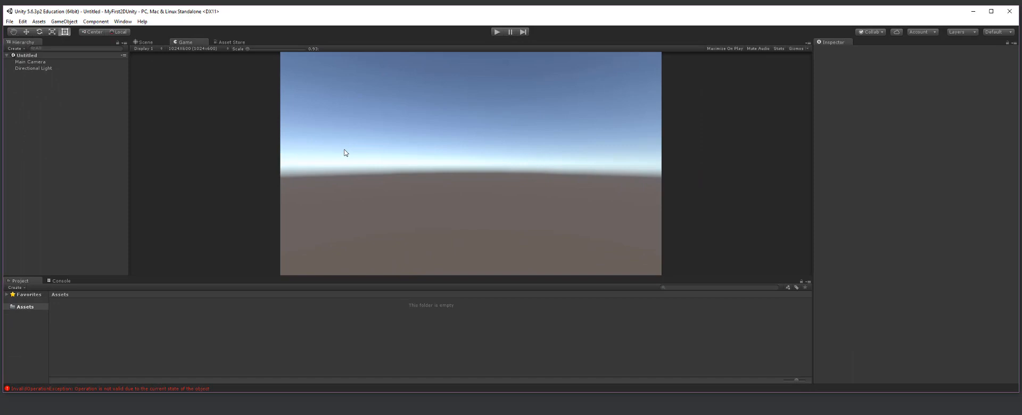
pyautogui.moveTo(352, 168)
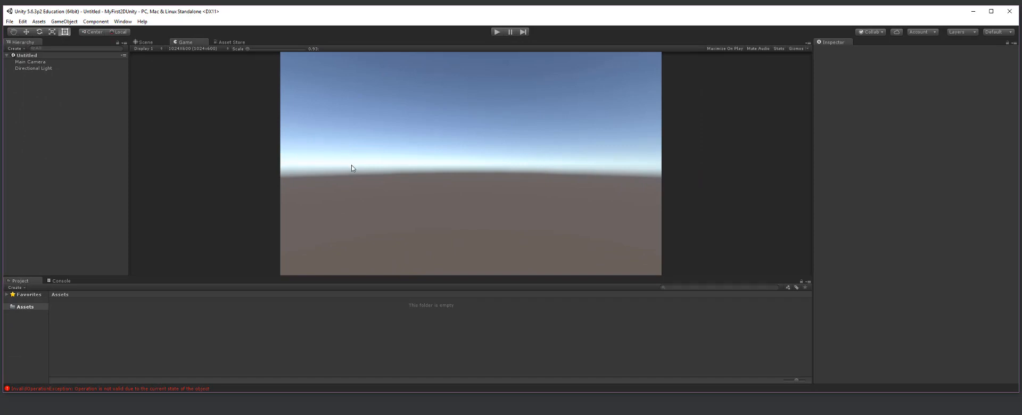
pyautogui.moveTo(347, 171)
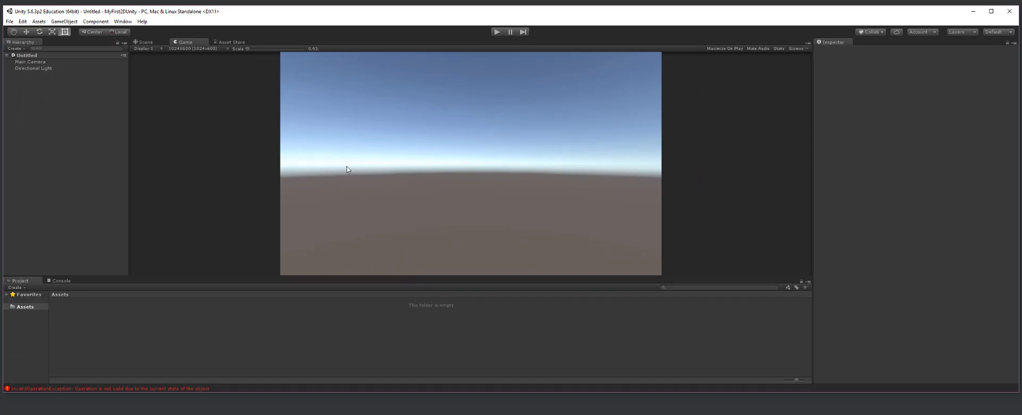
pyautogui.moveTo(339, 185)
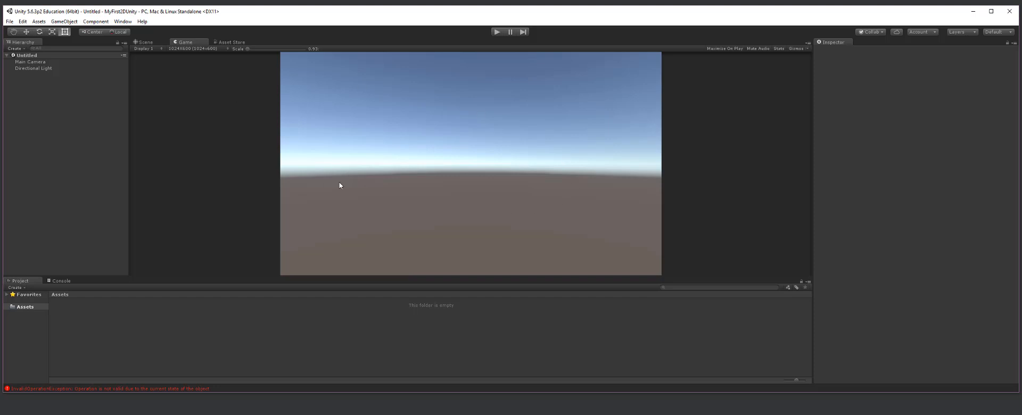
pyautogui.moveTo(107, 38)
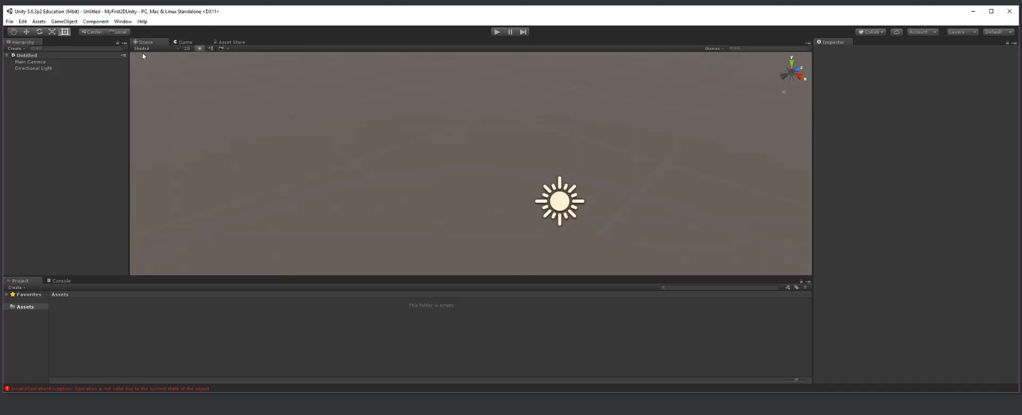
pyautogui.moveTo(212, 96)
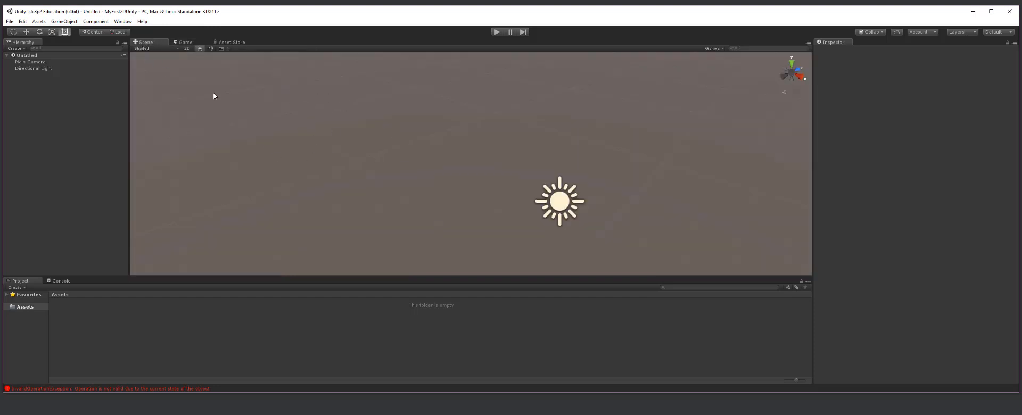
# Step: View the Game preview, then return to the Scene view showing the light and camera
pyautogui.click(185, 41)
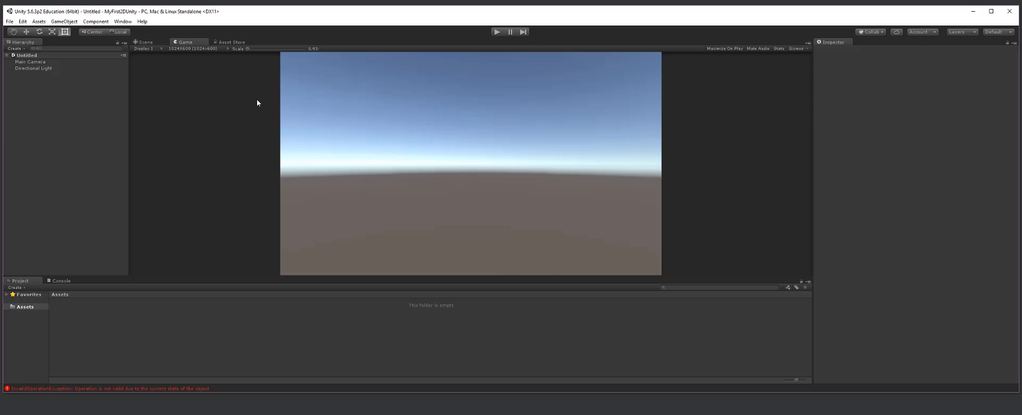
pyautogui.moveTo(474, 194)
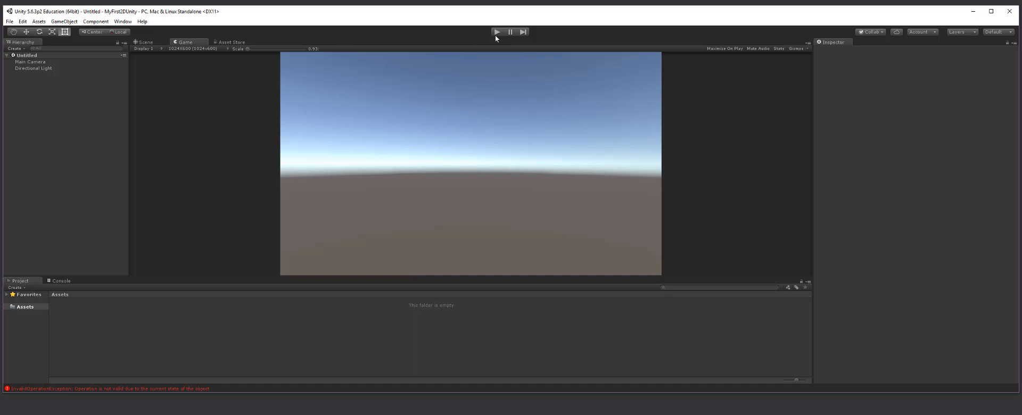
pyautogui.moveTo(518, 35)
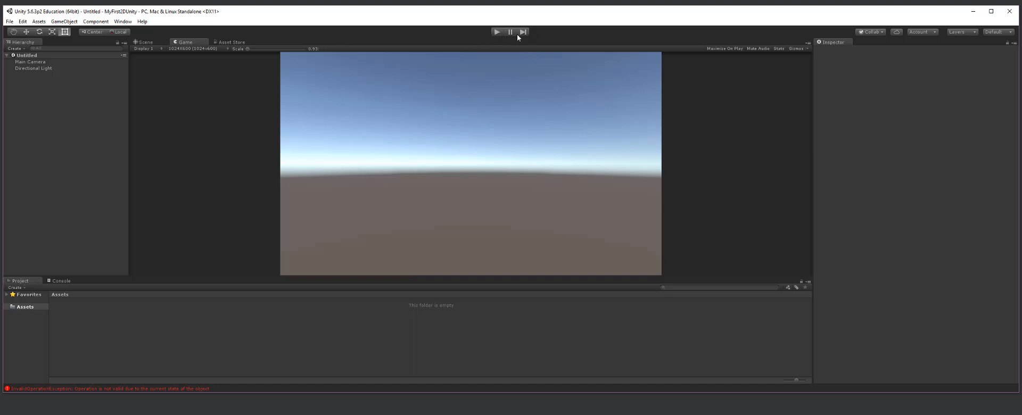
pyautogui.moveTo(234, 52)
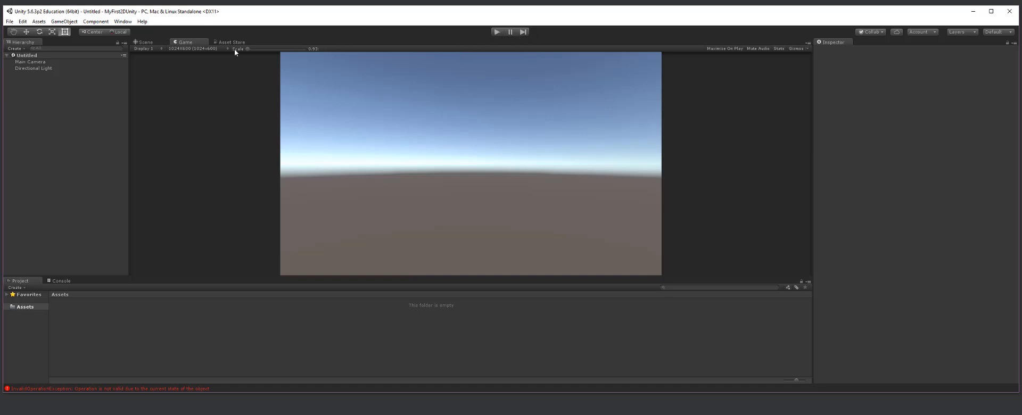
pyautogui.click(145, 42)
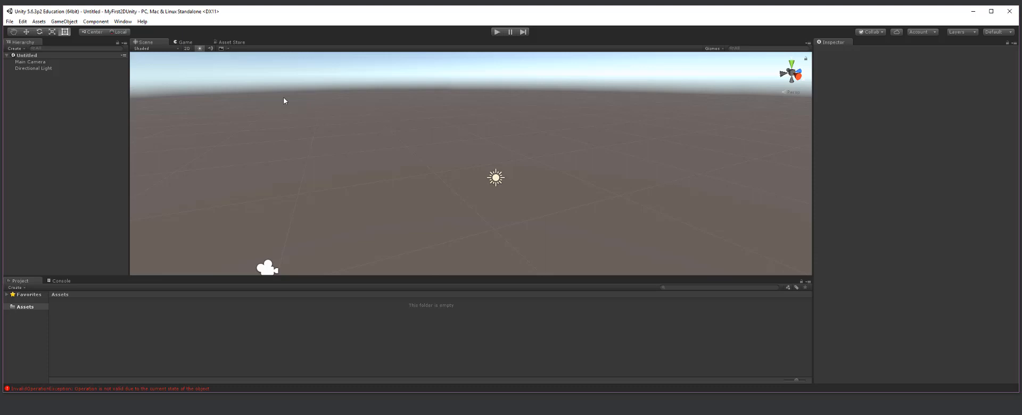
# Step: Select the Untitled scene, then the Main Camera, and review its Inspector settings
pyautogui.click(28, 55)
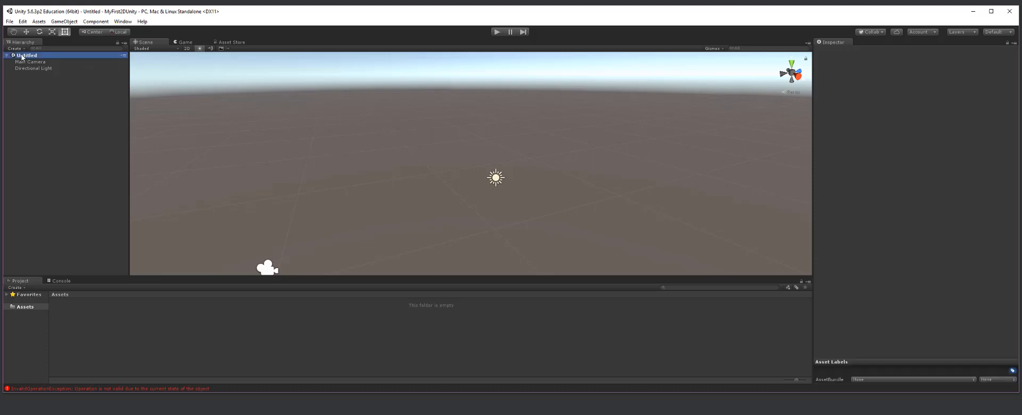
pyautogui.click(32, 61)
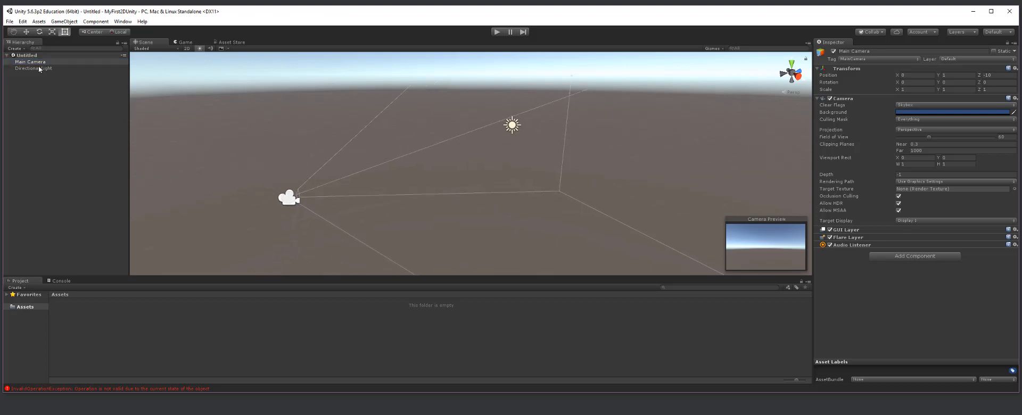
pyautogui.click(33, 68)
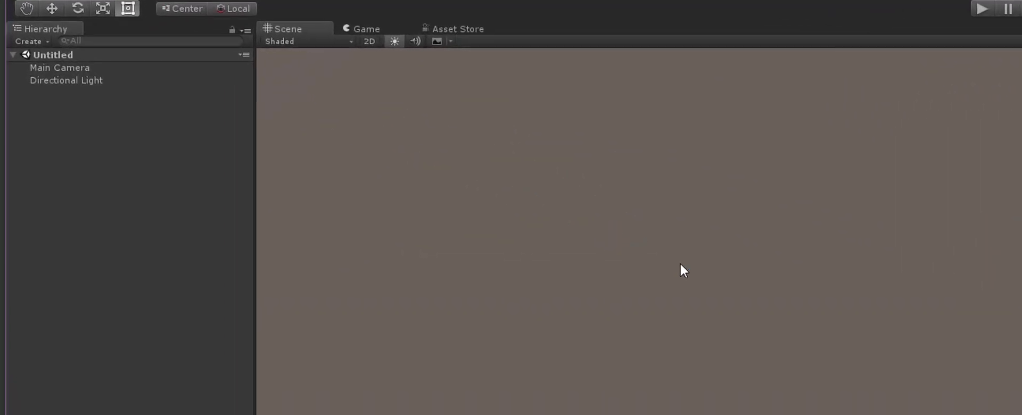
pyautogui.moveTo(821, 293)
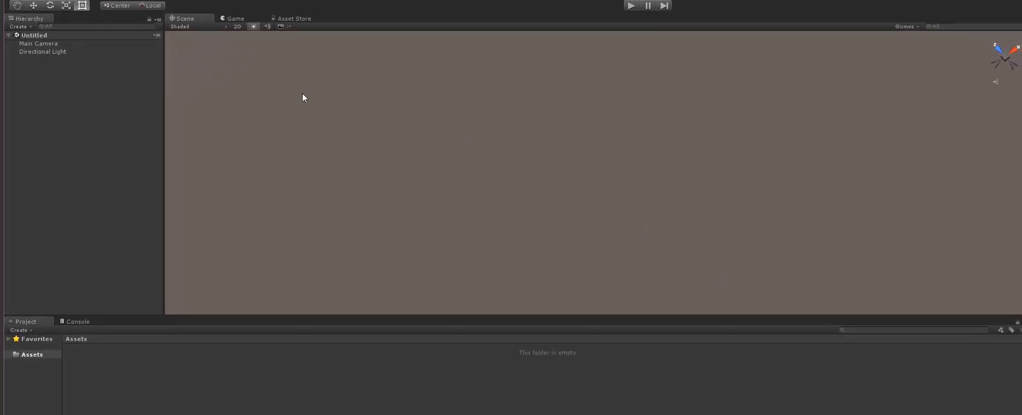
pyautogui.moveTo(272, 79)
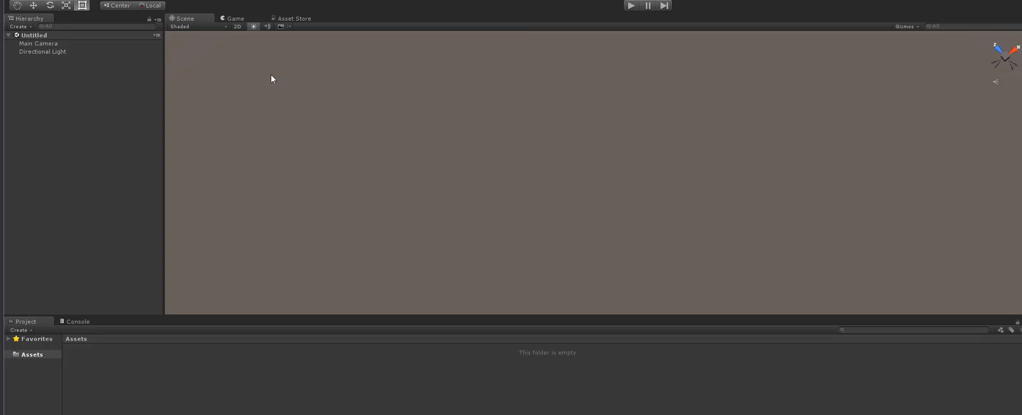
# Step: Select the Main Camera in the Hierarchy so it can be framed
pyautogui.click(67, 76)
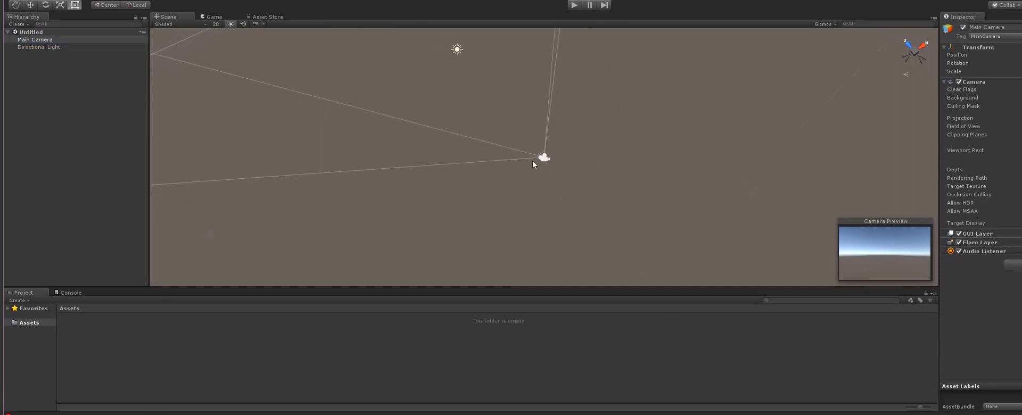
pyautogui.moveTo(545, 168)
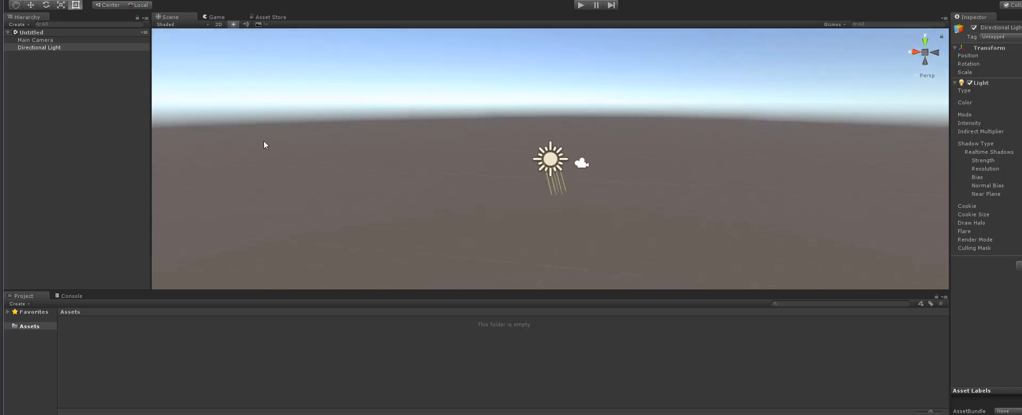
pyautogui.moveTo(473, 163)
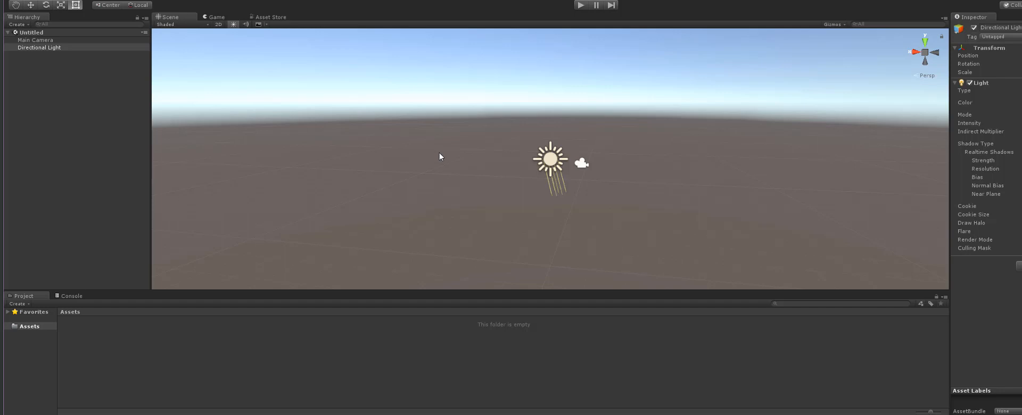
pyautogui.moveTo(432, 151)
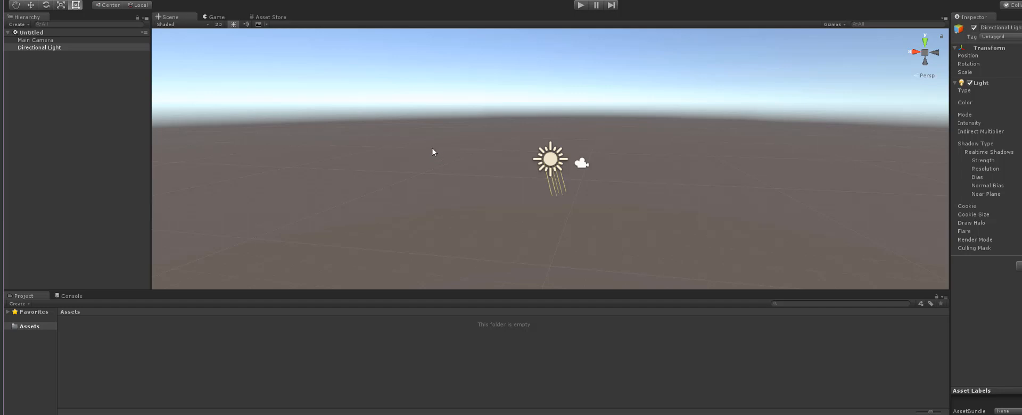
pyautogui.moveTo(507, 200)
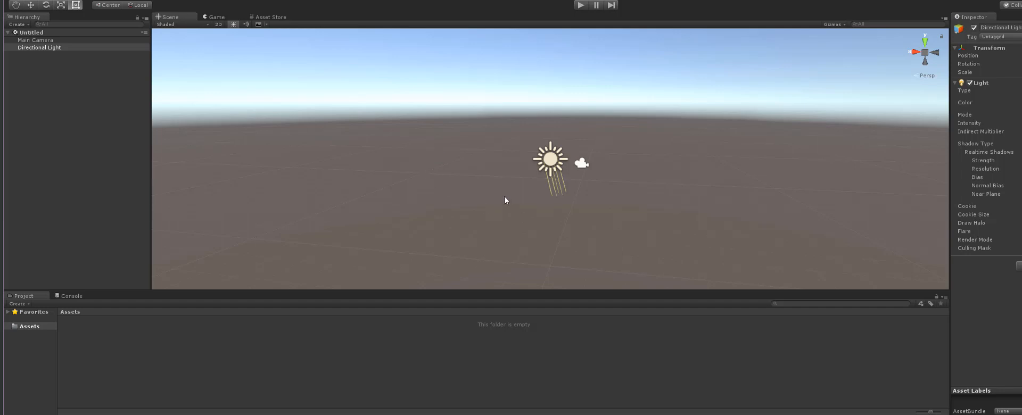